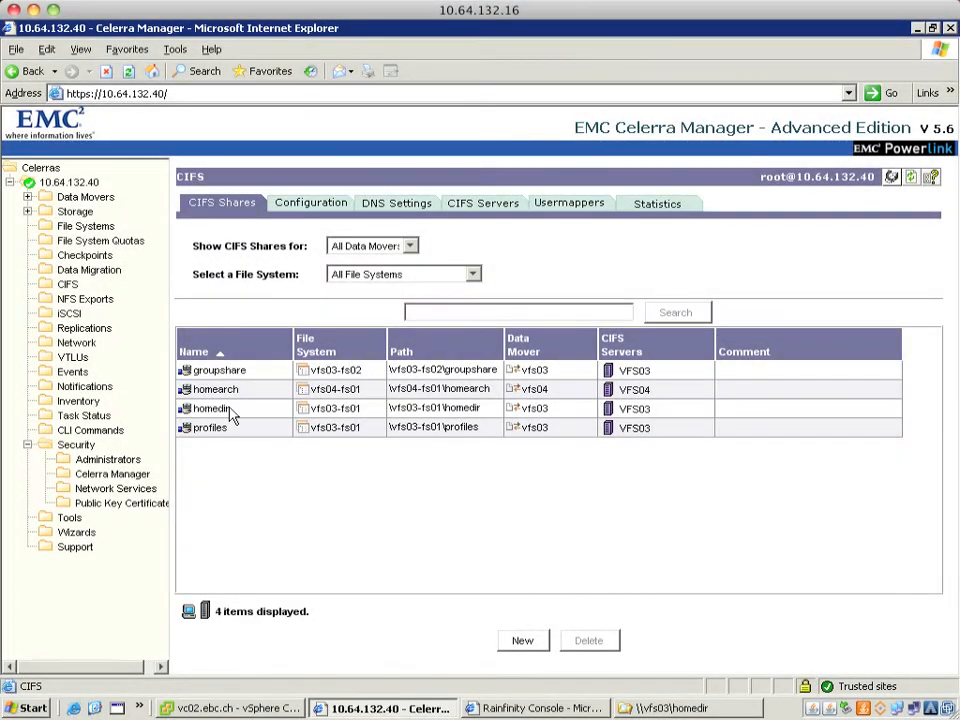
# - Review the groupshare share, then confirm CIFS servers VFS03 and VFS04 in the servers list
pyautogui.click(211, 408)
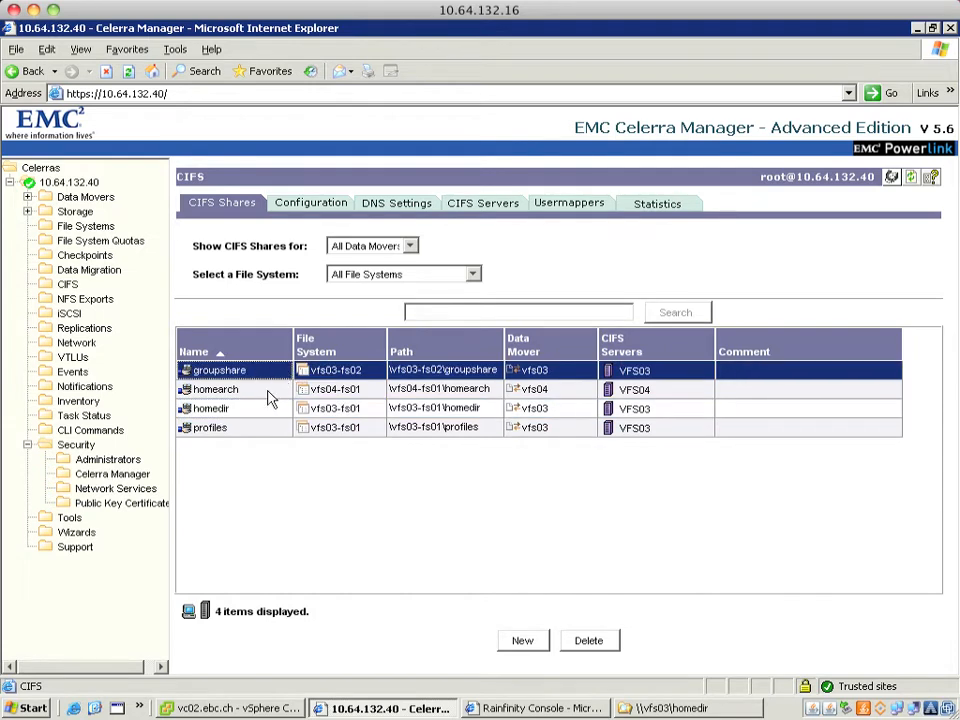
pyautogui.click(215, 389)
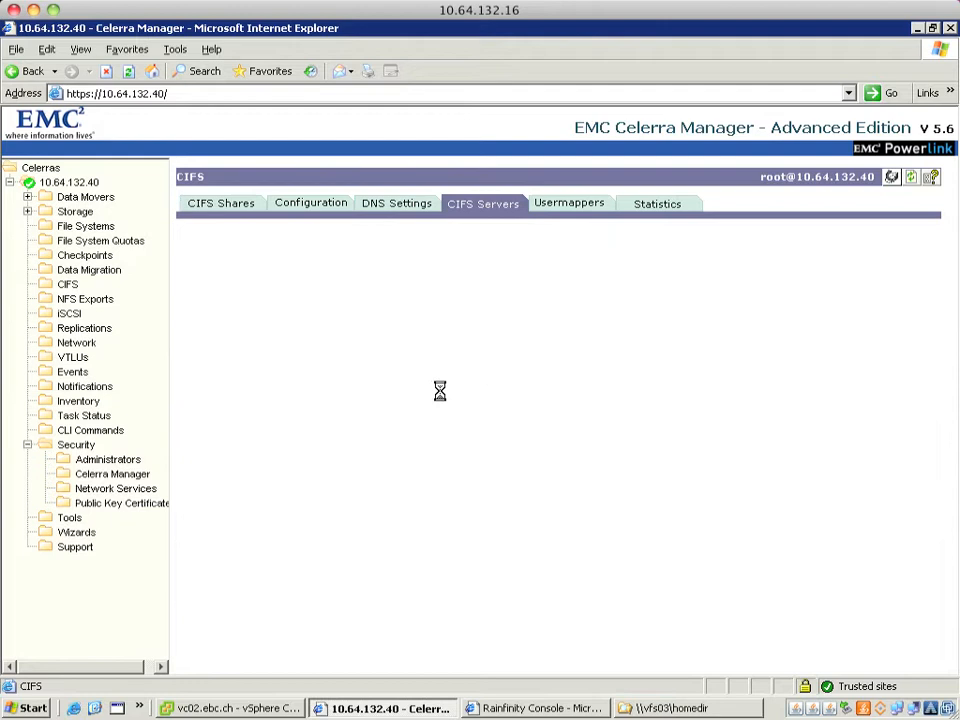
pyautogui.click(483, 203)
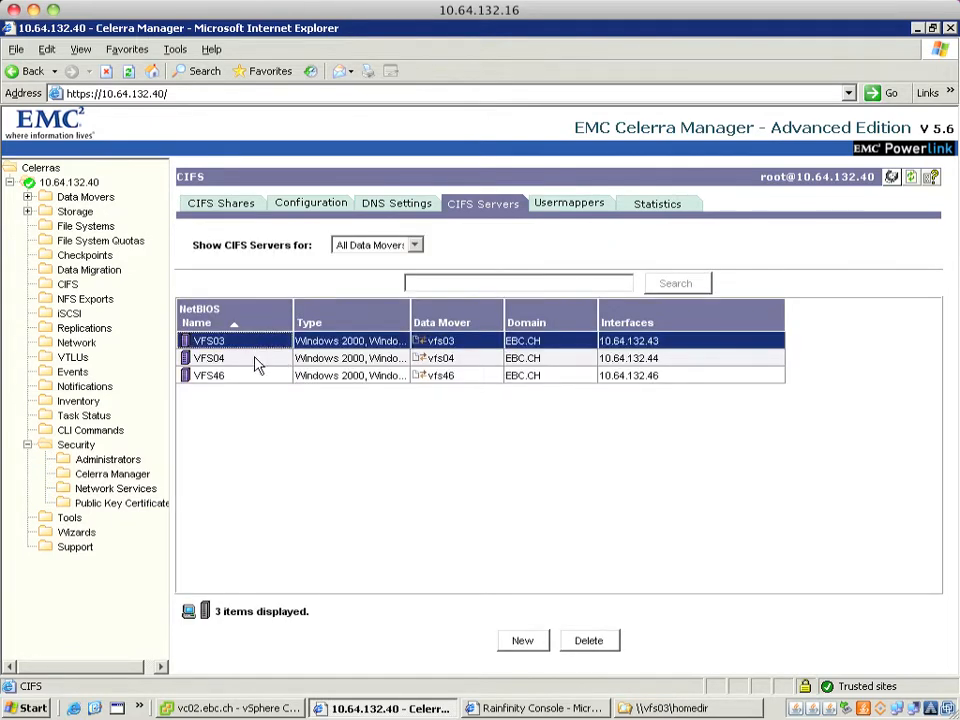
pyautogui.click(208, 358)
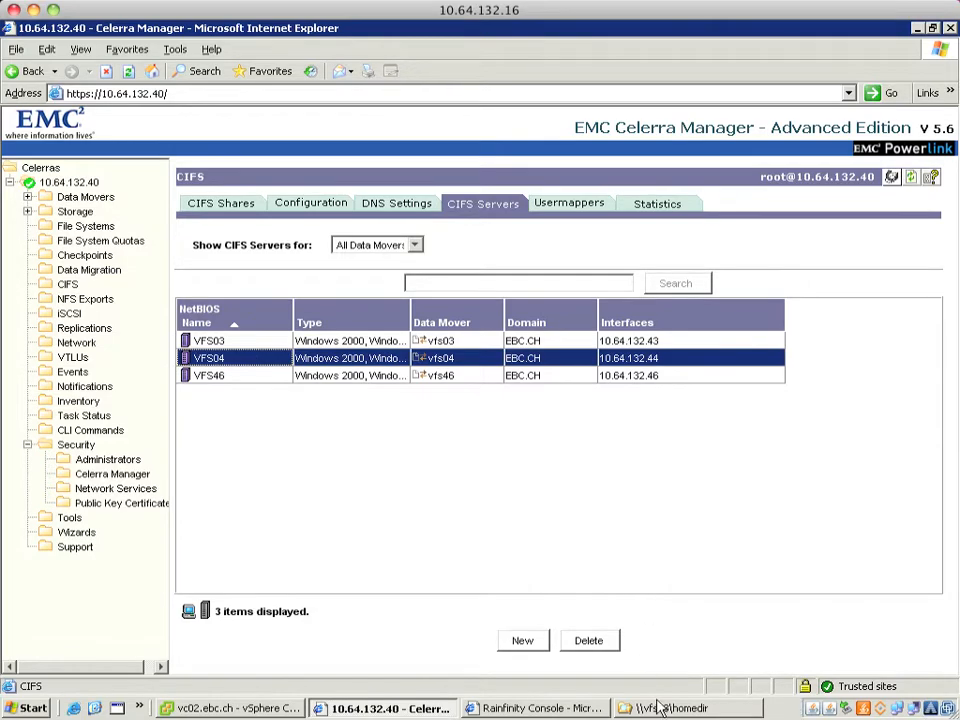
pyautogui.click(685, 708)
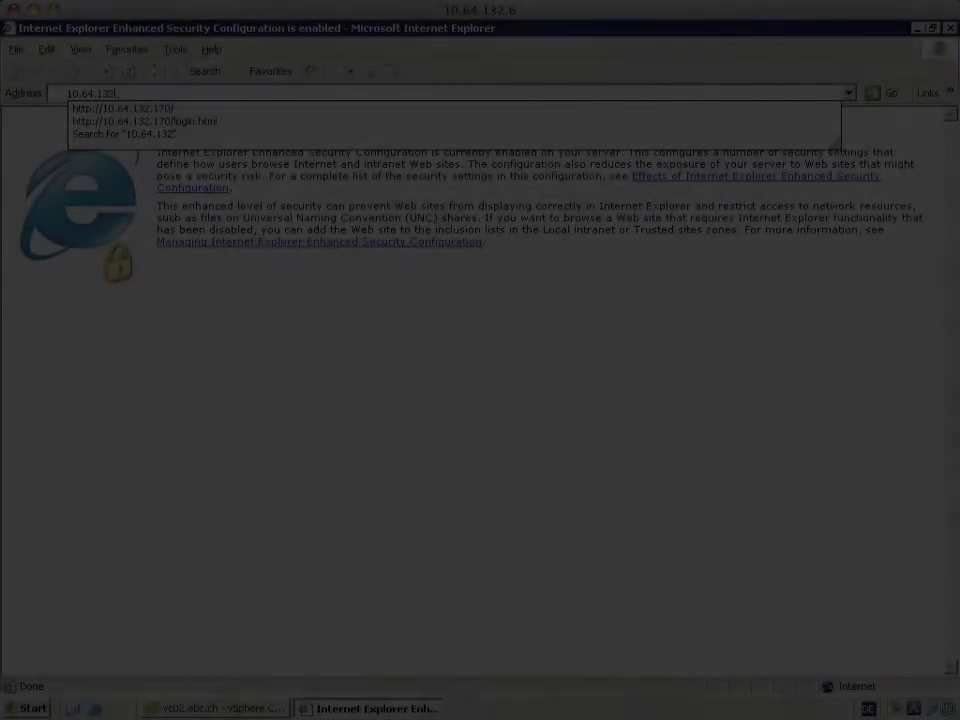
# - Log in to the appliance console with the user name and password, reaching the Schedule page
pyautogui.write('170/login.html')
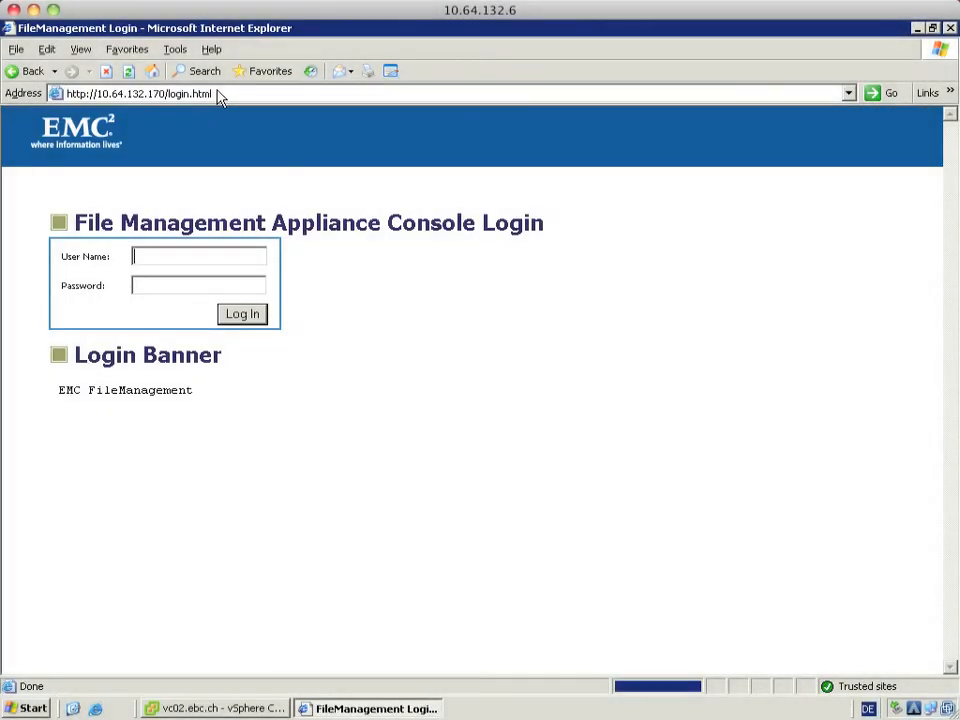
pyautogui.write('admin')
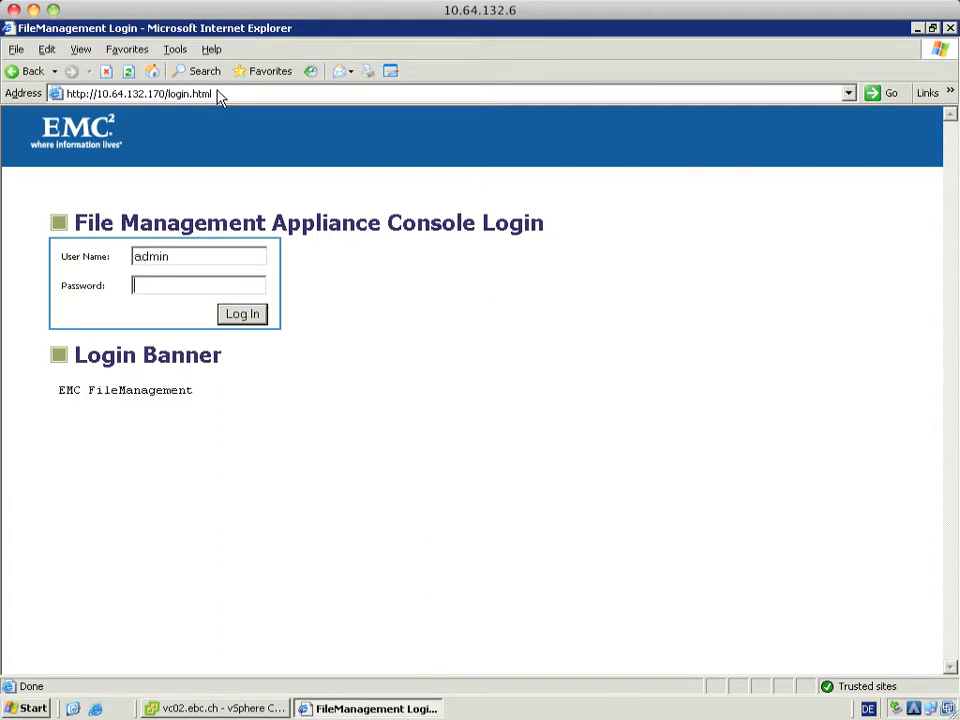
pyautogui.click(242, 314)
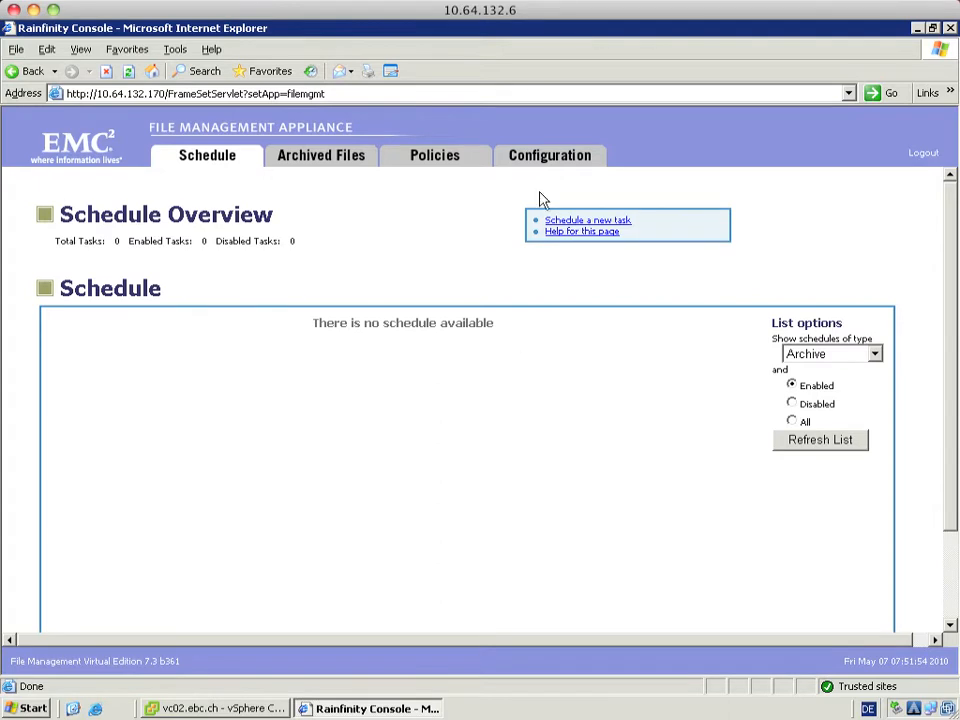
pyautogui.moveTo(550, 160)
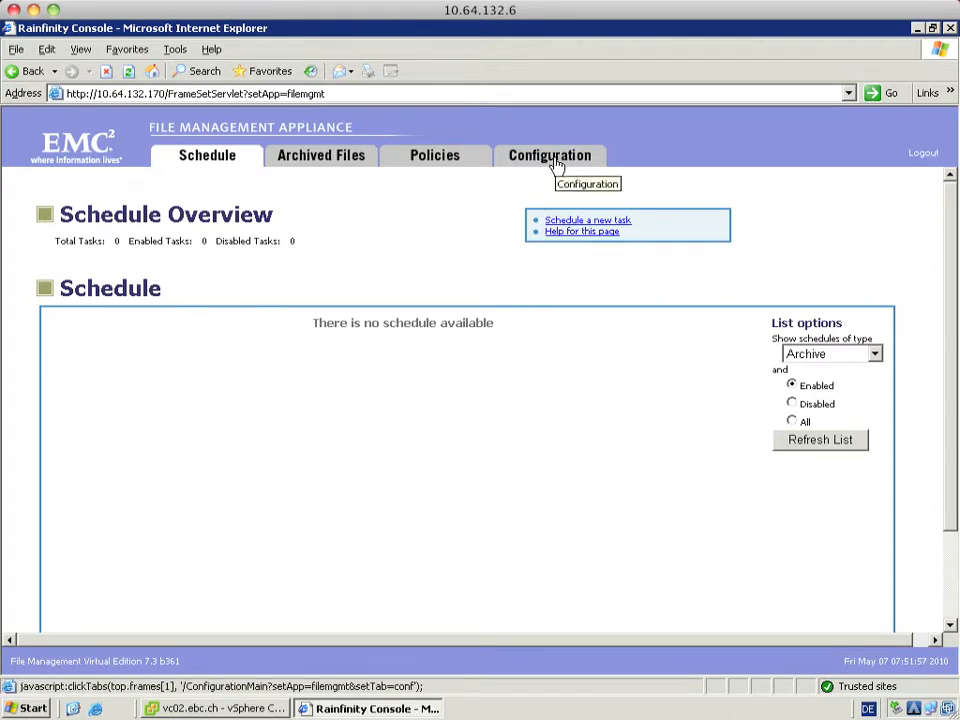
# - Start a new file server of type Celerra from Configuration > File Servers
pyautogui.click(549, 155)
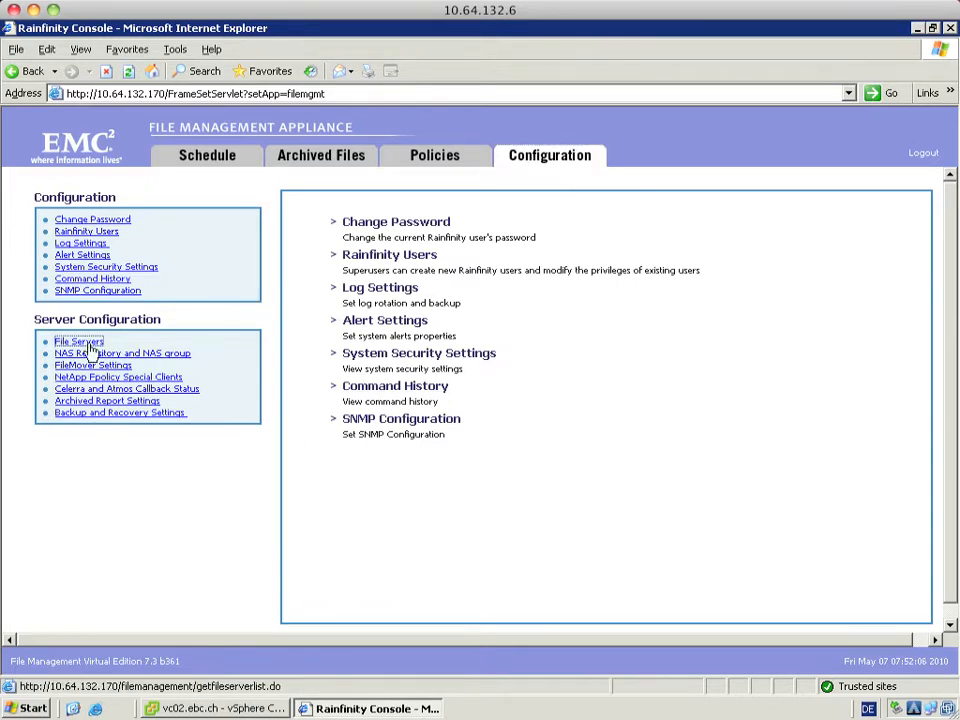
pyautogui.click(78, 341)
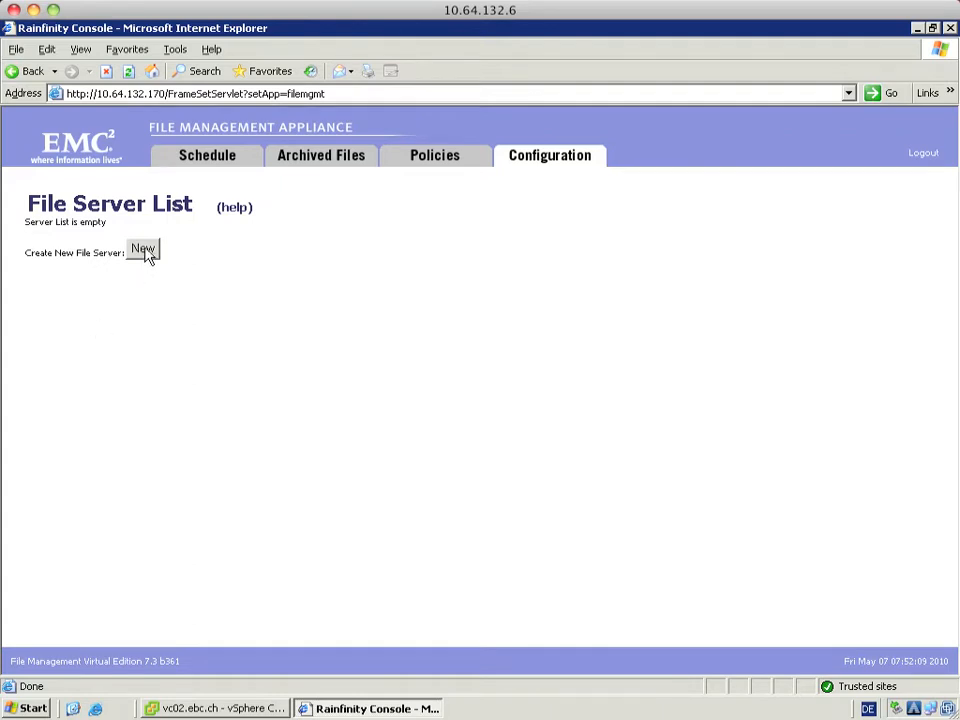
pyautogui.click(143, 249)
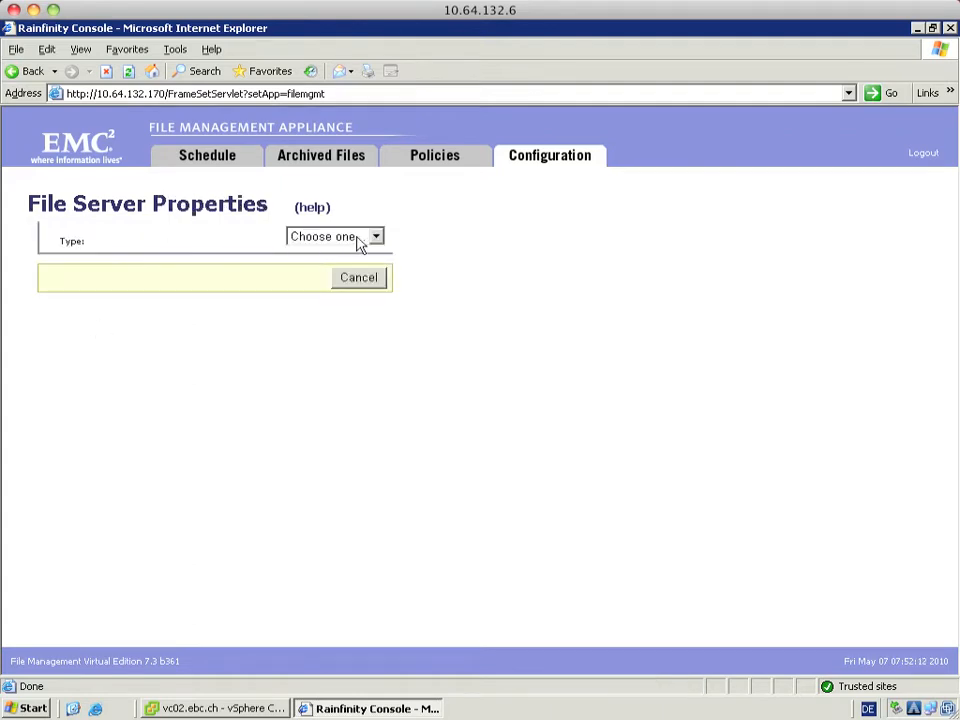
pyautogui.click(376, 236)
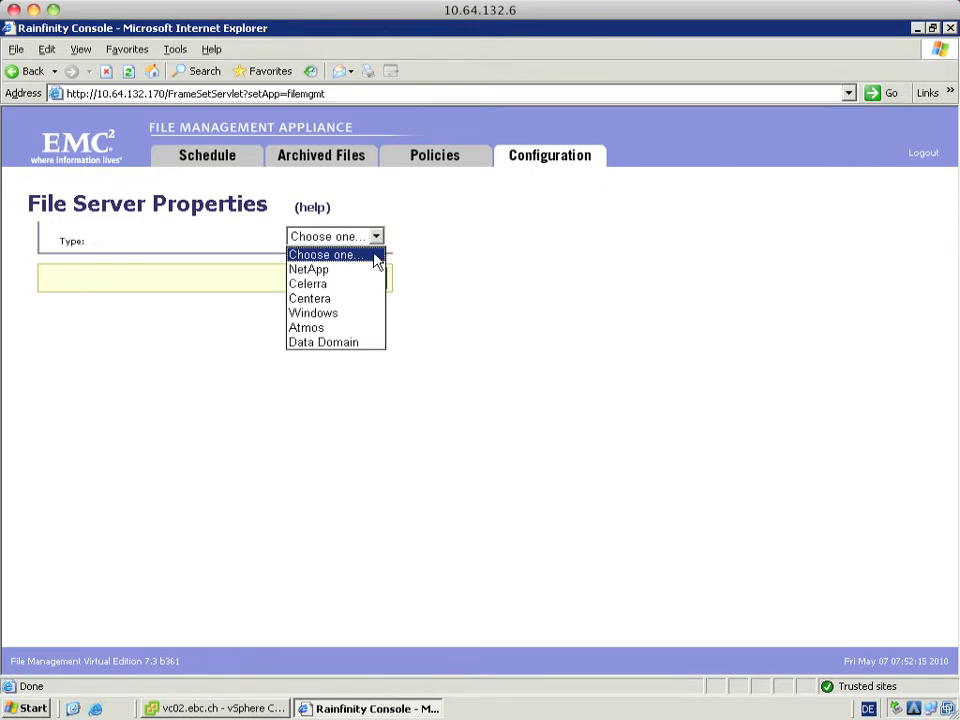
pyautogui.moveTo(370, 283)
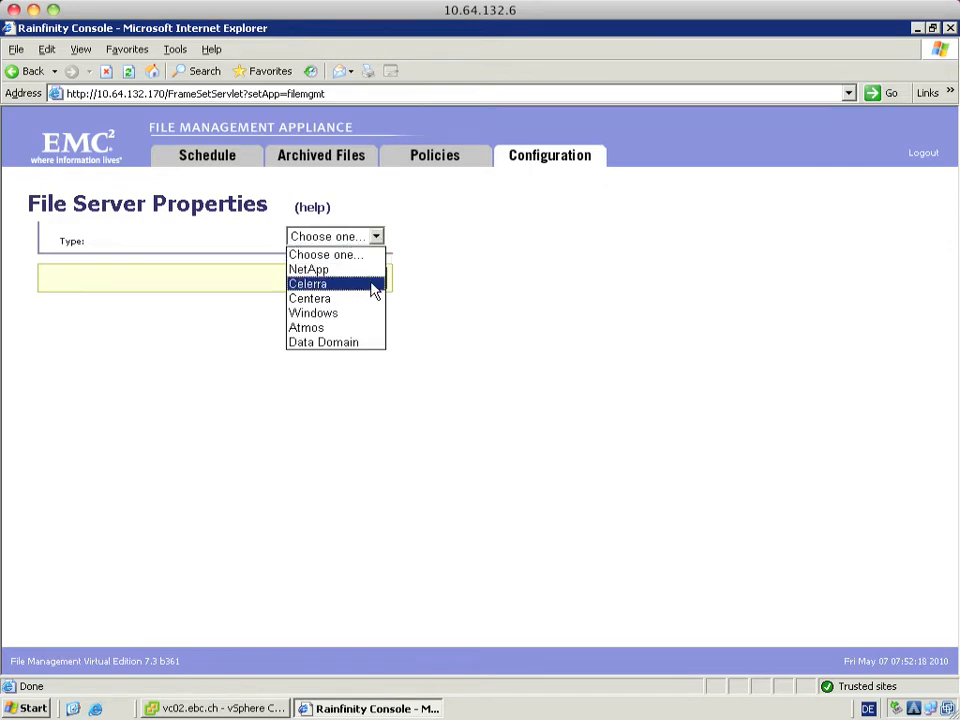
pyautogui.click(308, 283)
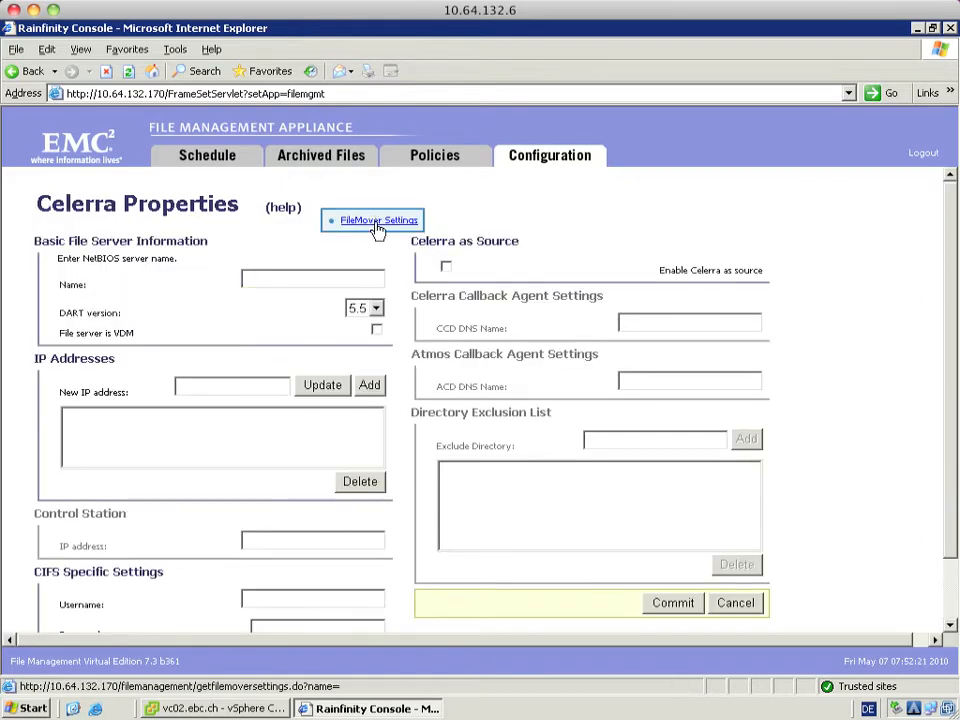
# - Commit FileMover credentials with username rffm and its password
pyautogui.click(378, 220)
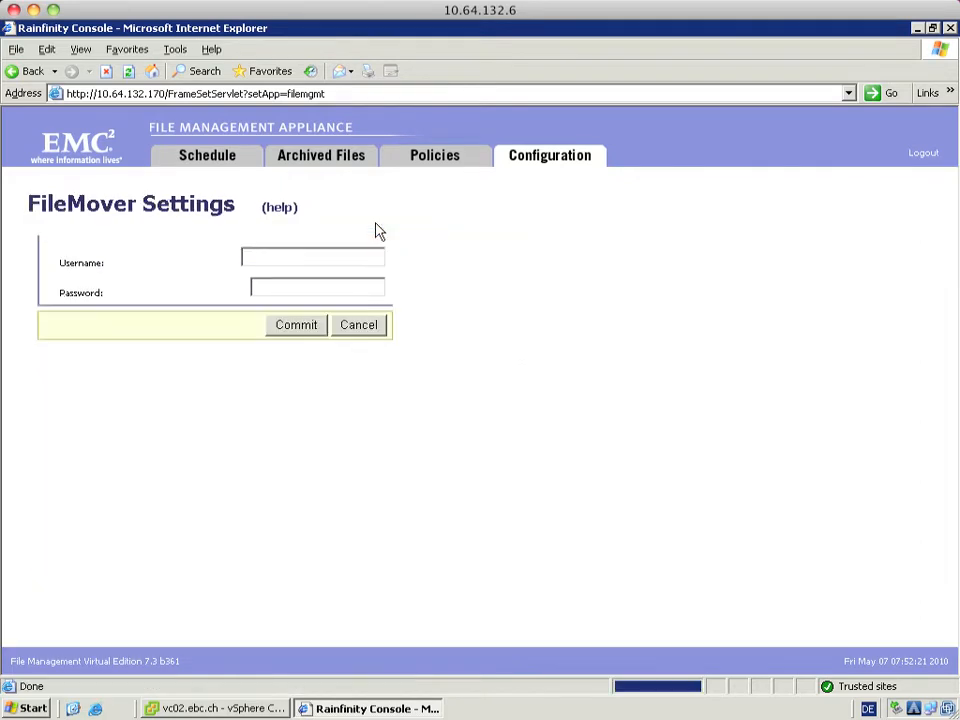
pyautogui.click(312, 257)
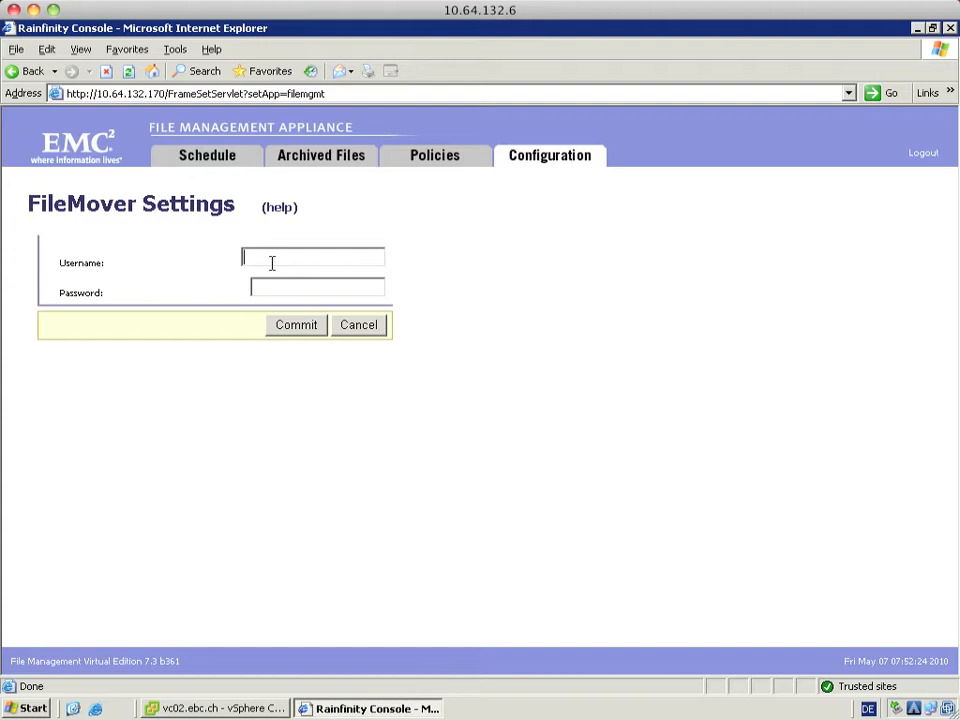
pyautogui.write('rffm')
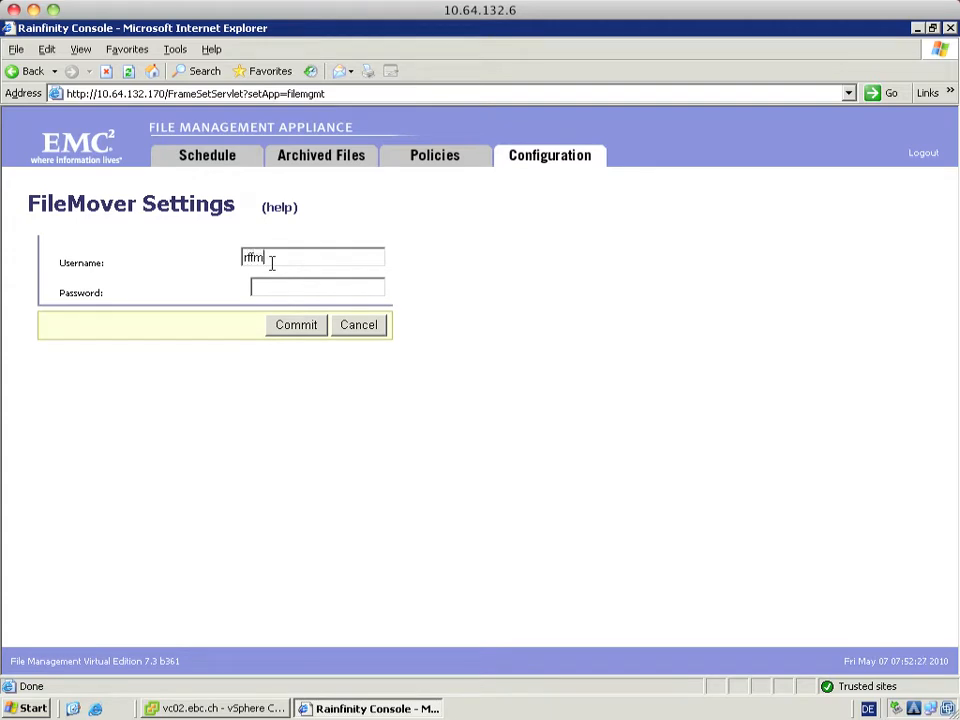
pyautogui.write('••')
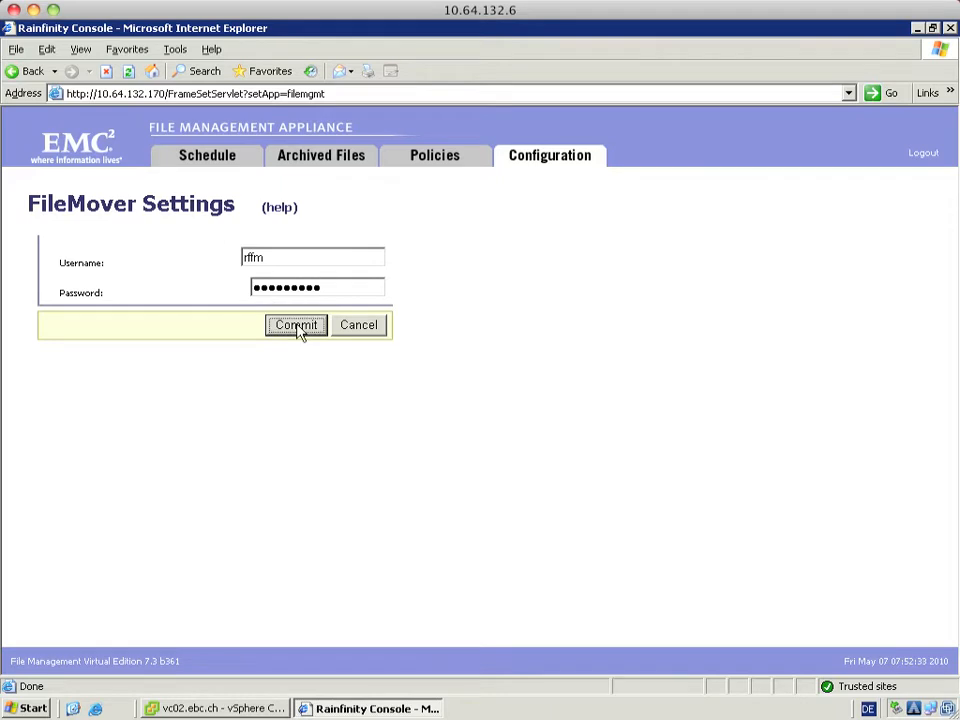
pyautogui.click(296, 324)
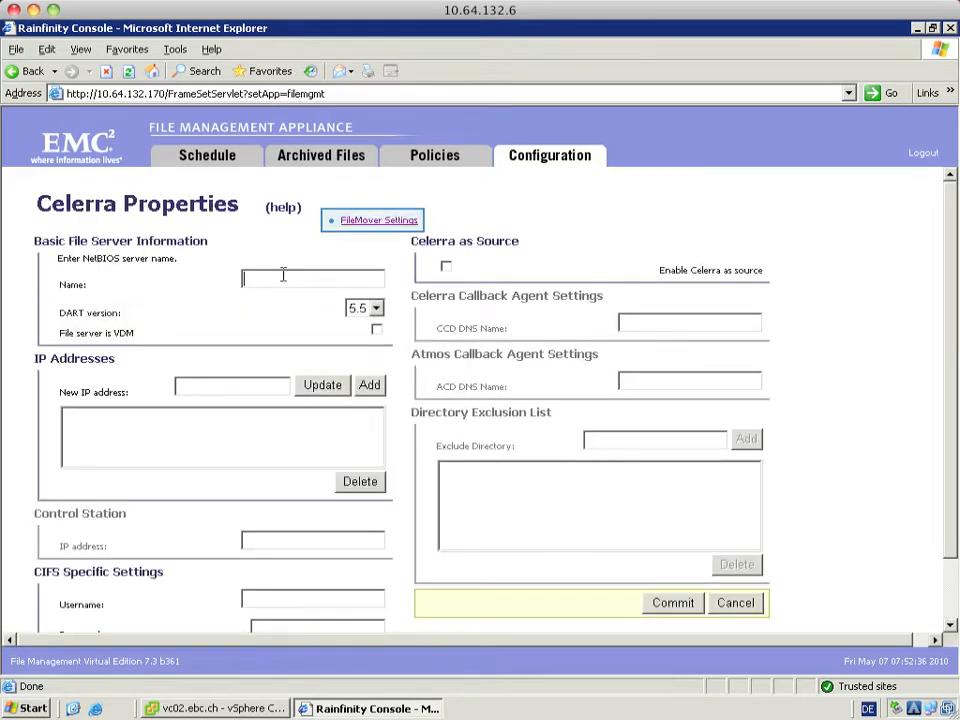
# - Name the server vfs03, set DART 5.6 as VDM, and add IP 10.64.132.43
pyautogui.write('M')
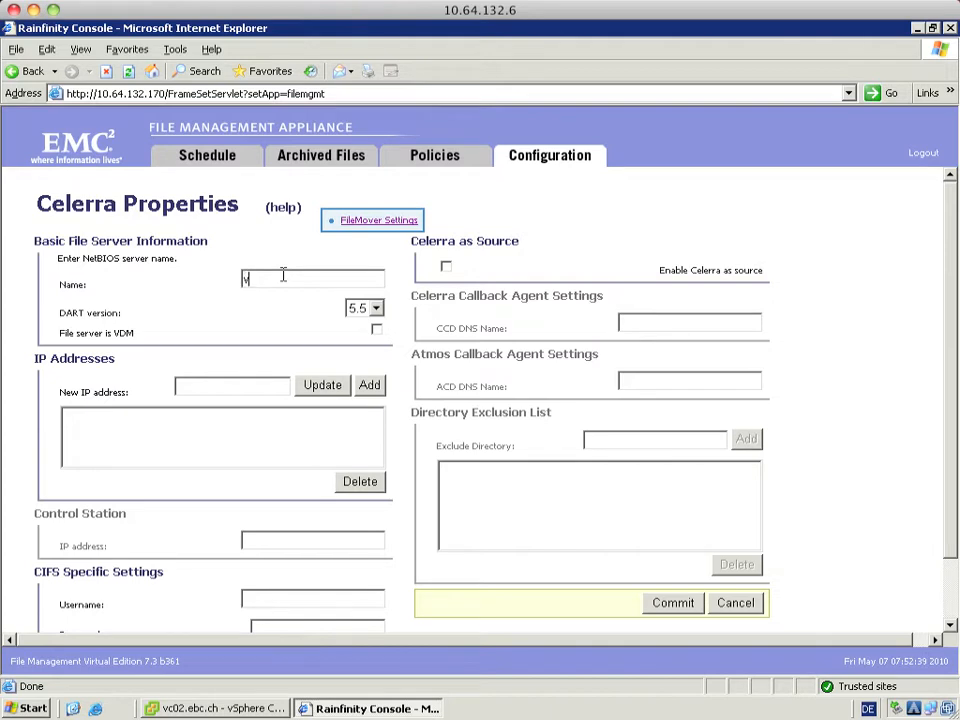
pyautogui.write('vfs03')
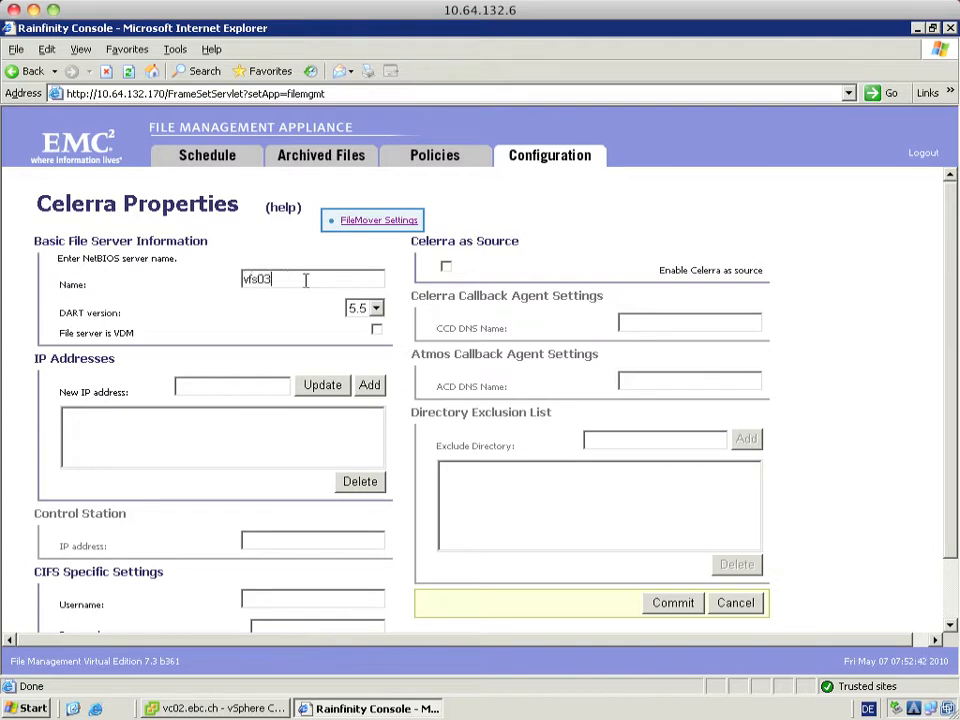
pyautogui.click(378, 307)
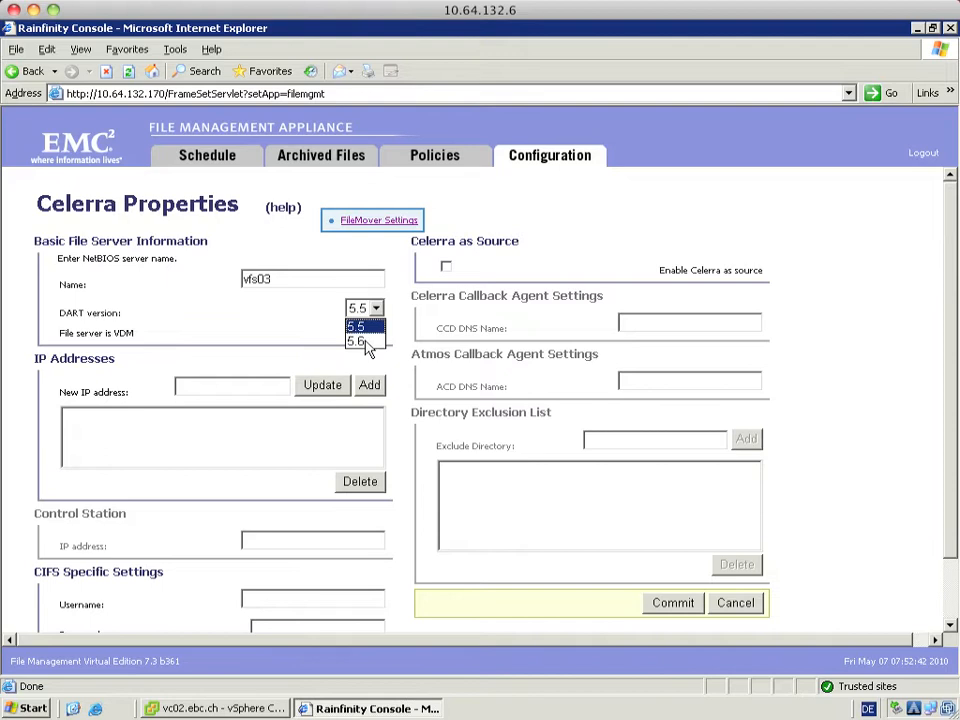
pyautogui.click(356, 340)
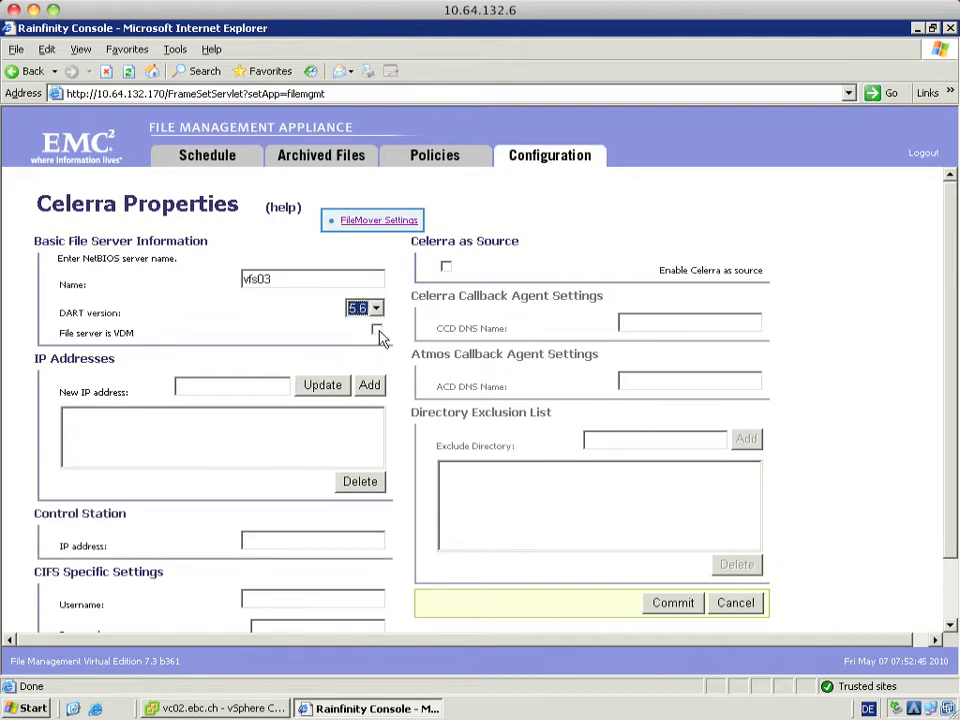
pyautogui.click(377, 329)
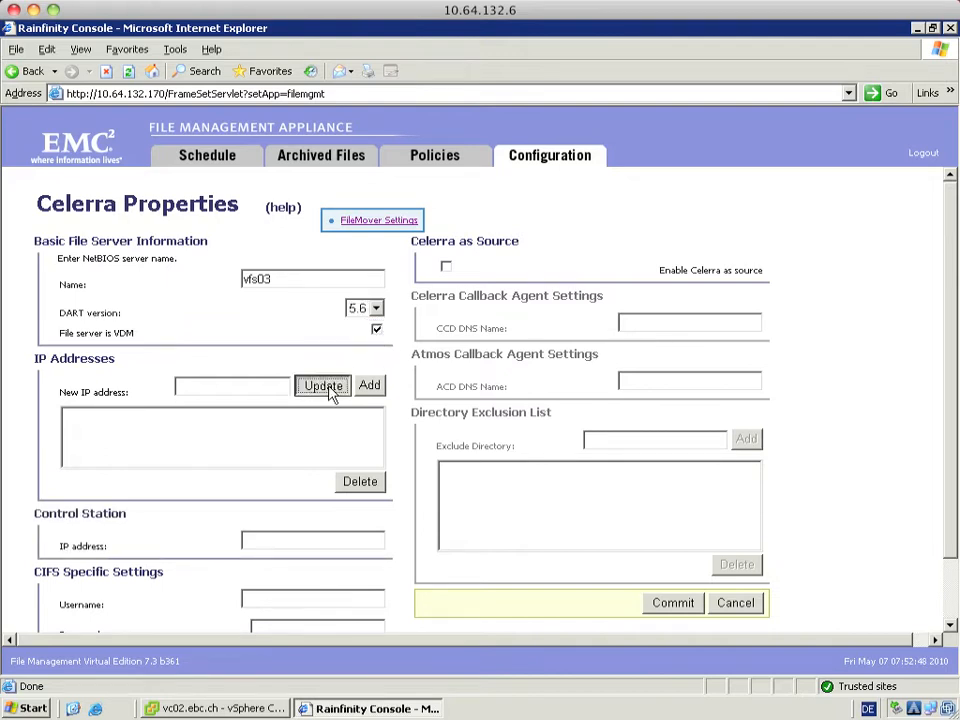
pyautogui.write('10.64.132.43')
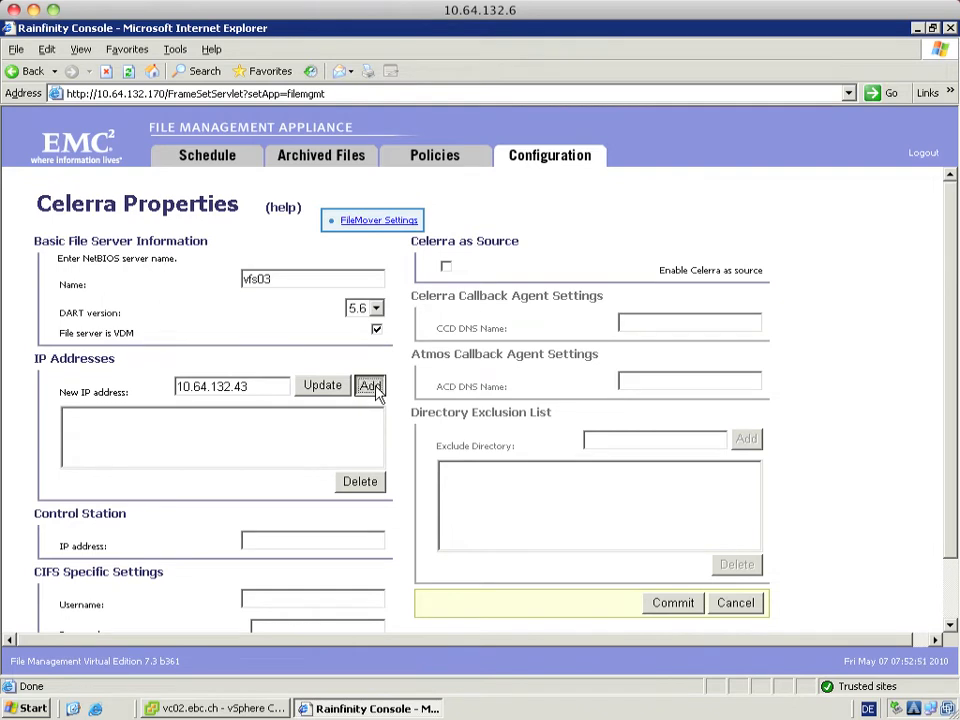
pyautogui.click(370, 386)
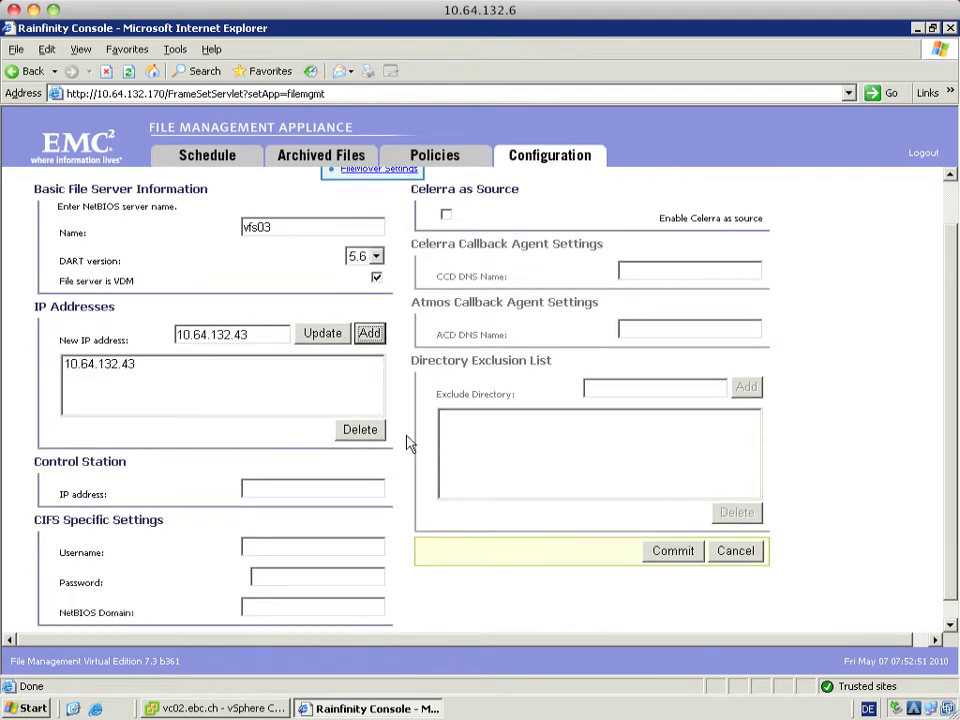
# - Commit vfs03 with control station 10.64..., CIFS user Administrator on domain ebc, source enabled
pyautogui.write('10.64.132.40')
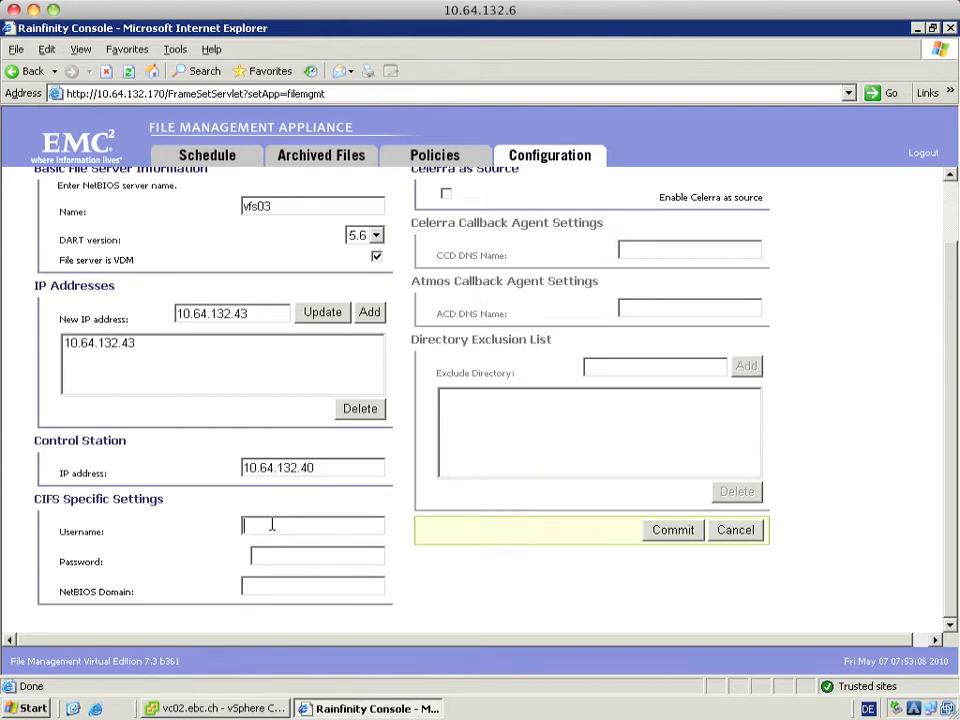
pyautogui.write('Administrator')
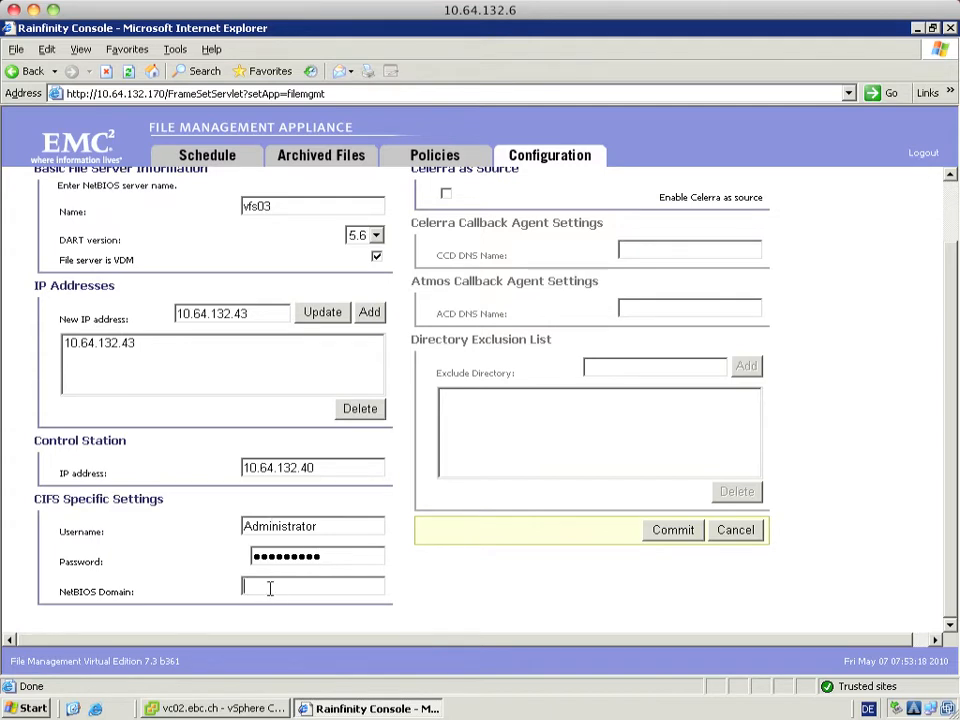
pyautogui.write('ebc')
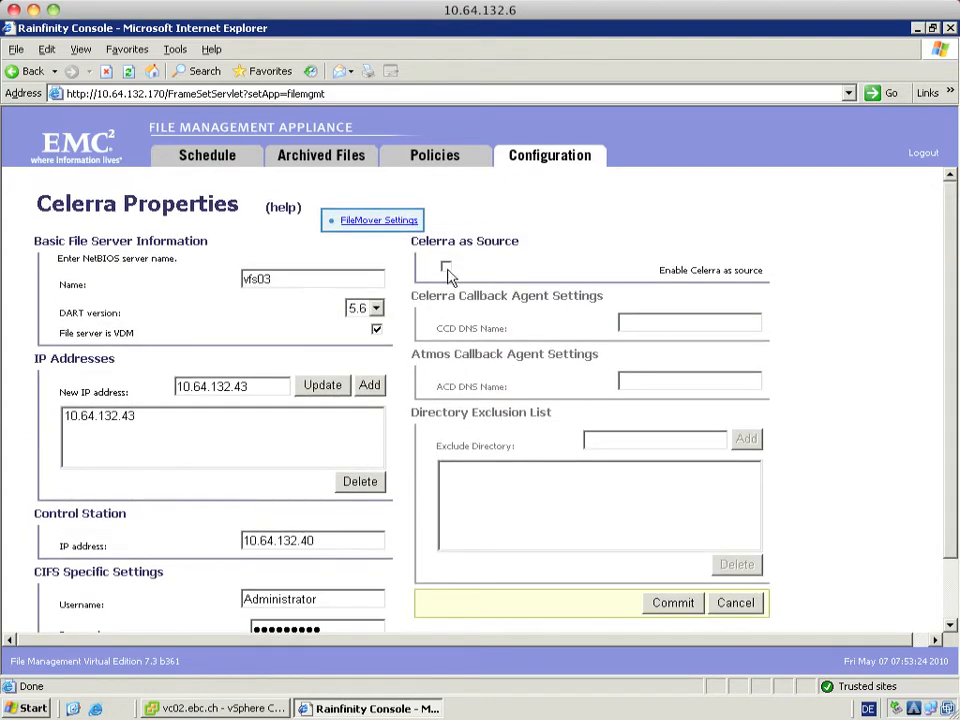
pyautogui.click(446, 266)
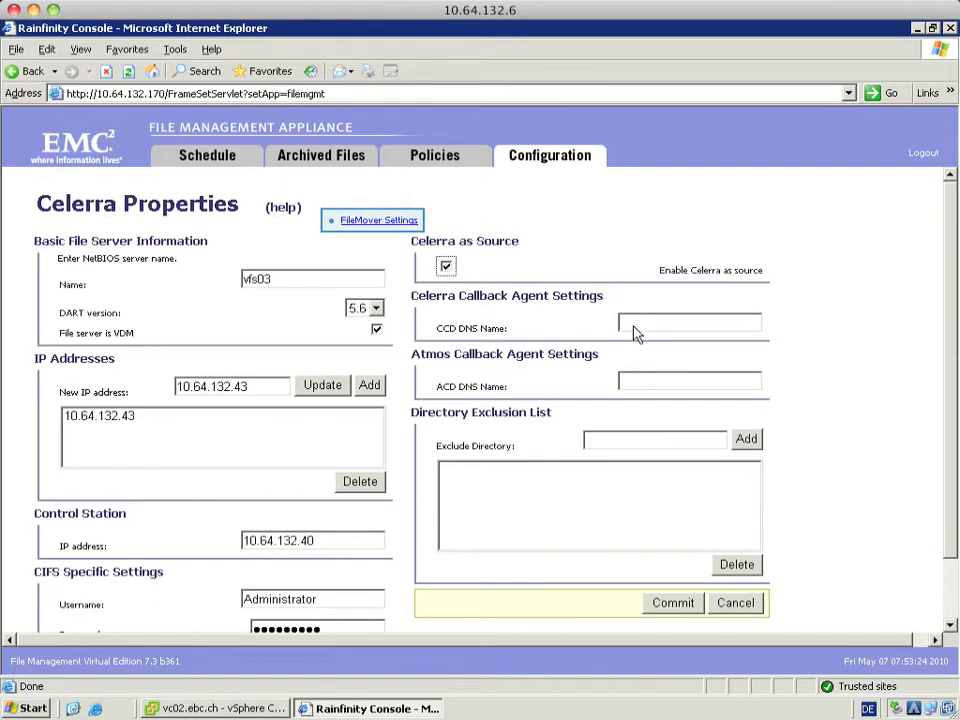
pyautogui.moveTo(688, 614)
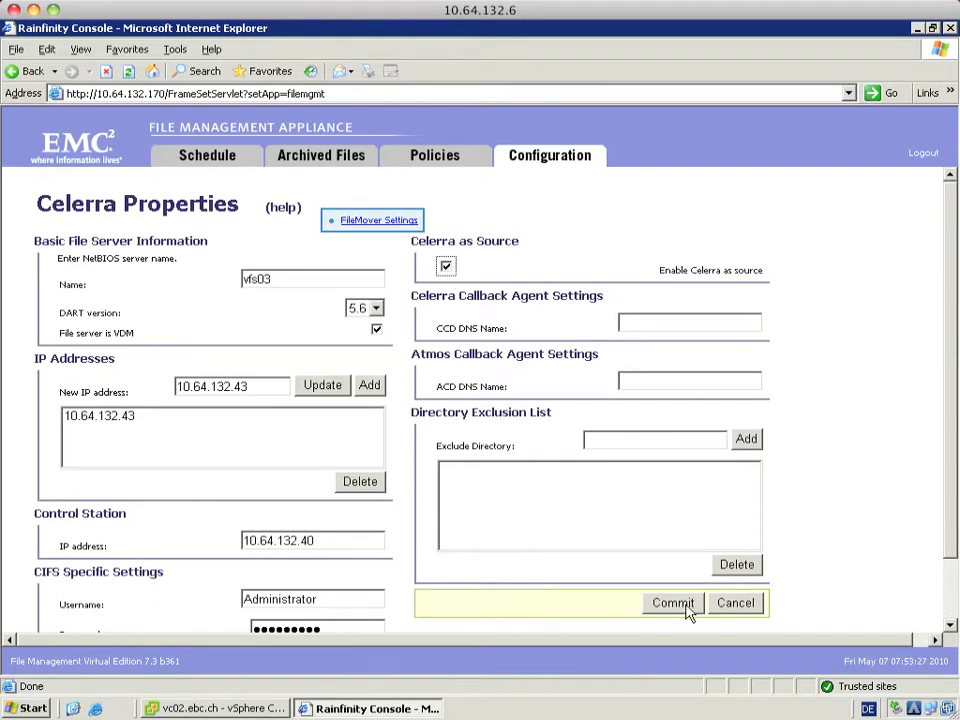
pyautogui.click(672, 602)
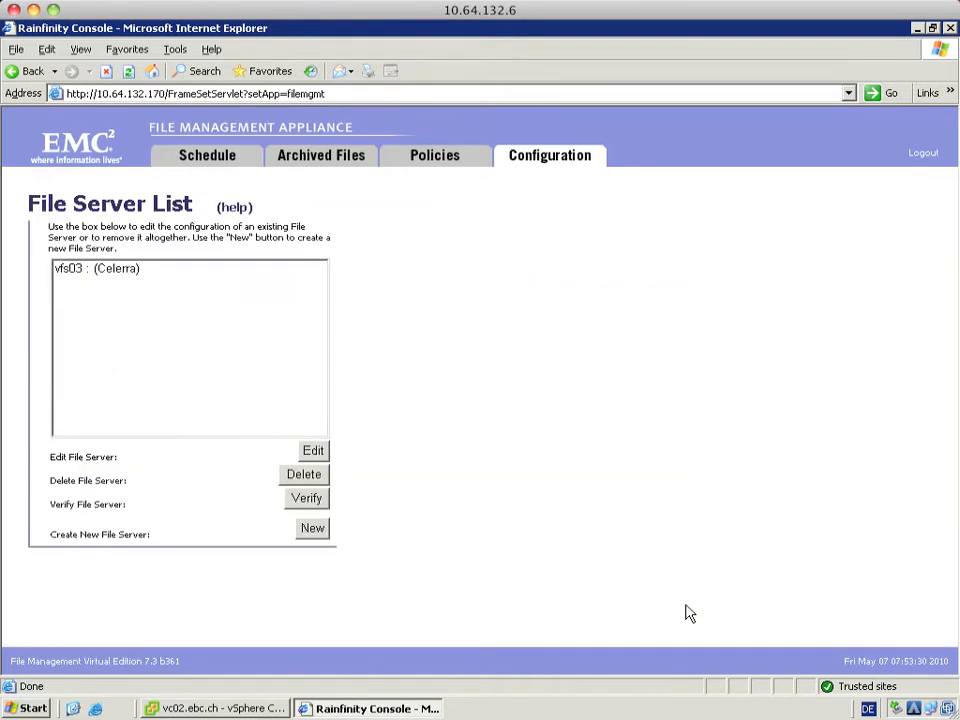
pyautogui.moveTo(92, 279)
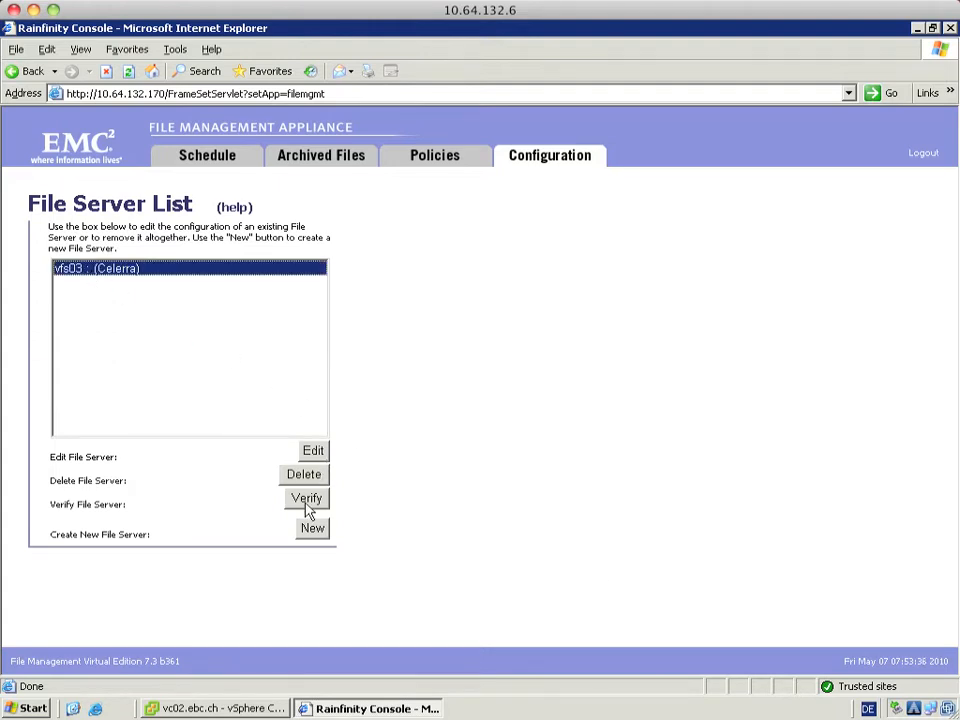
# - Verify vfs03 with homedir as primary source; CIFS and FileMover authentication succeed
pyautogui.click(306, 498)
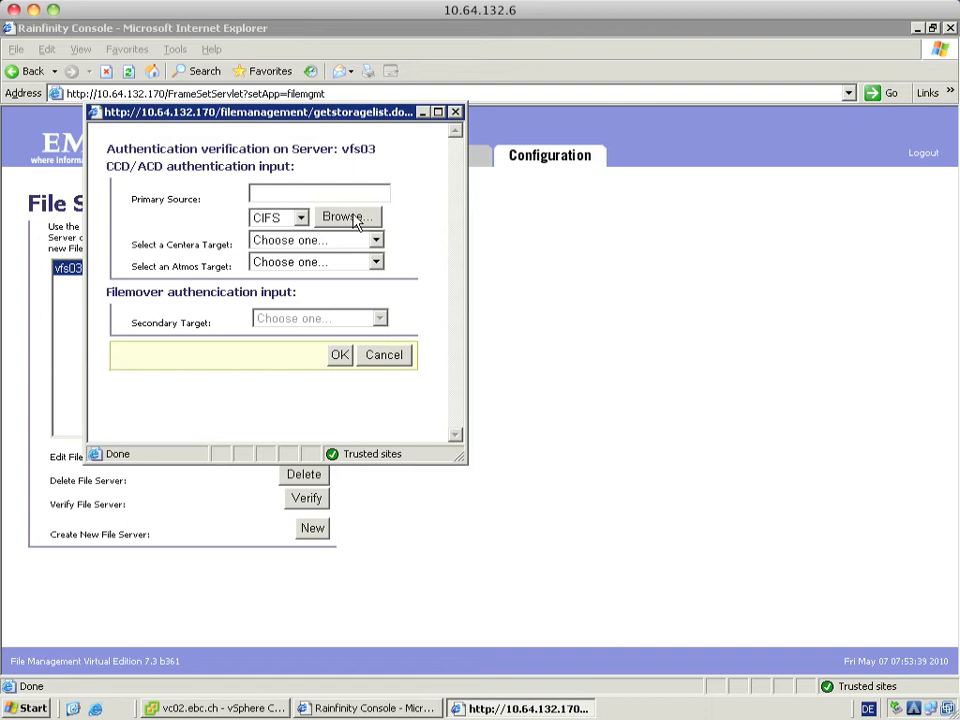
pyautogui.click(348, 217)
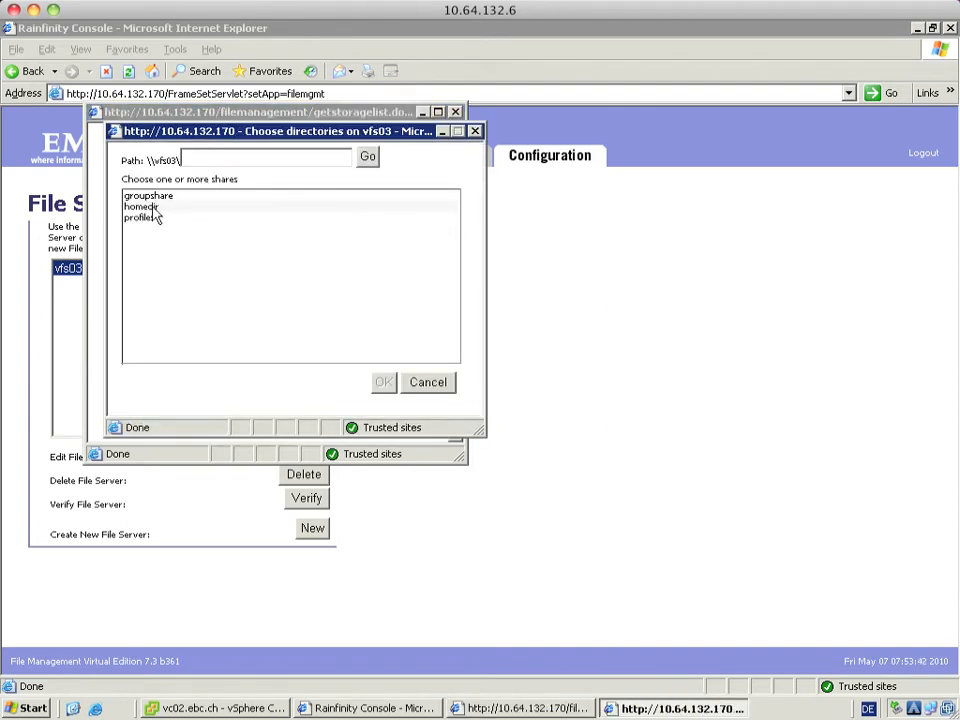
pyautogui.click(141, 206)
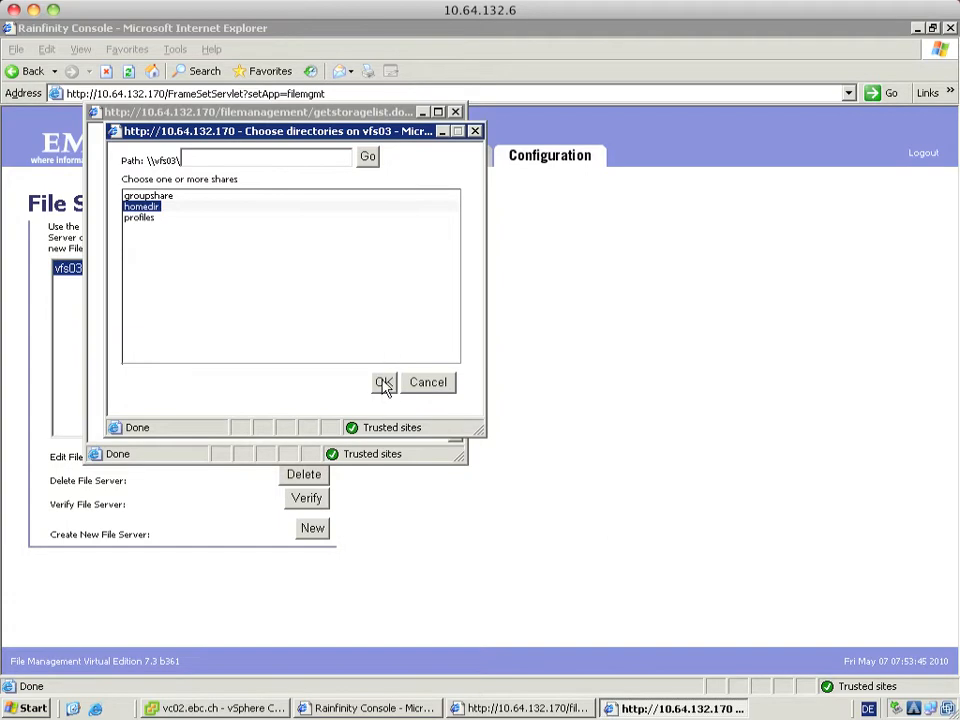
pyautogui.click(384, 382)
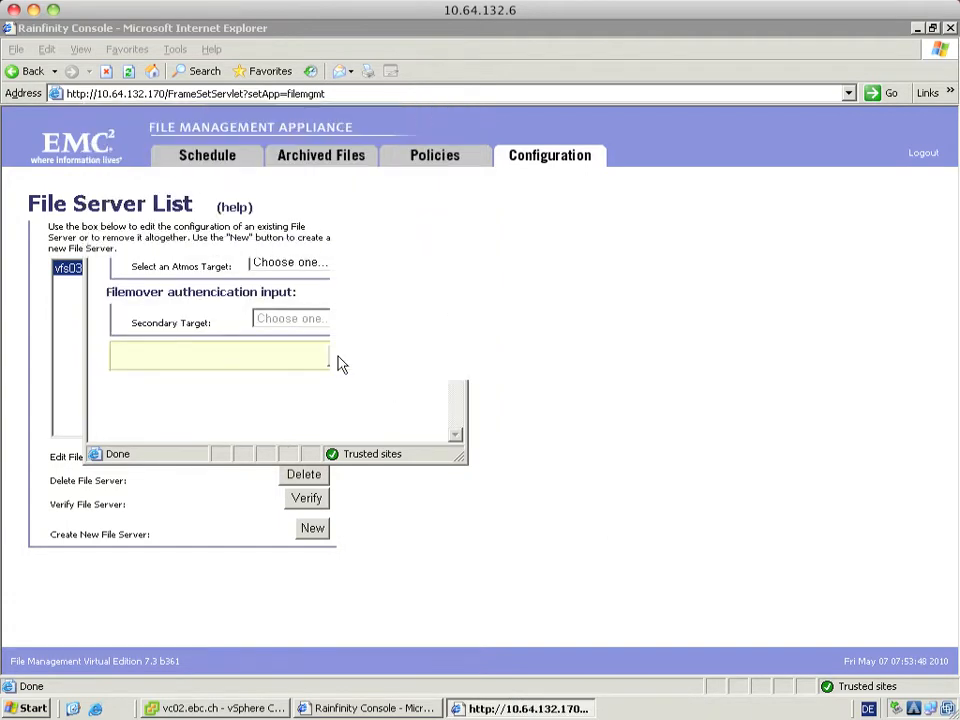
pyautogui.click(306, 498)
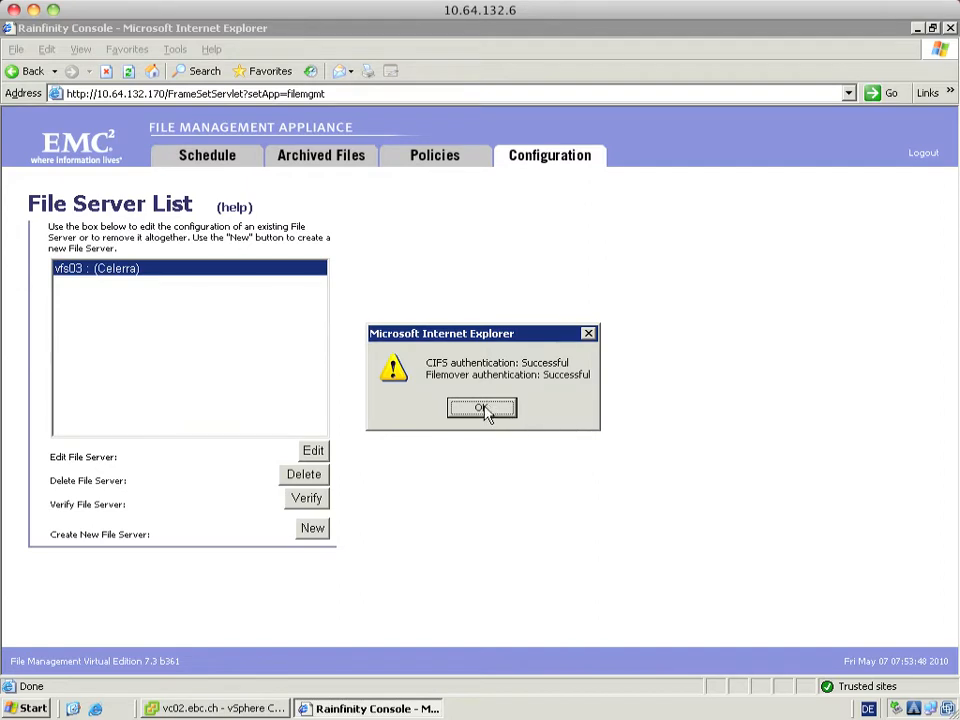
pyautogui.click(482, 408)
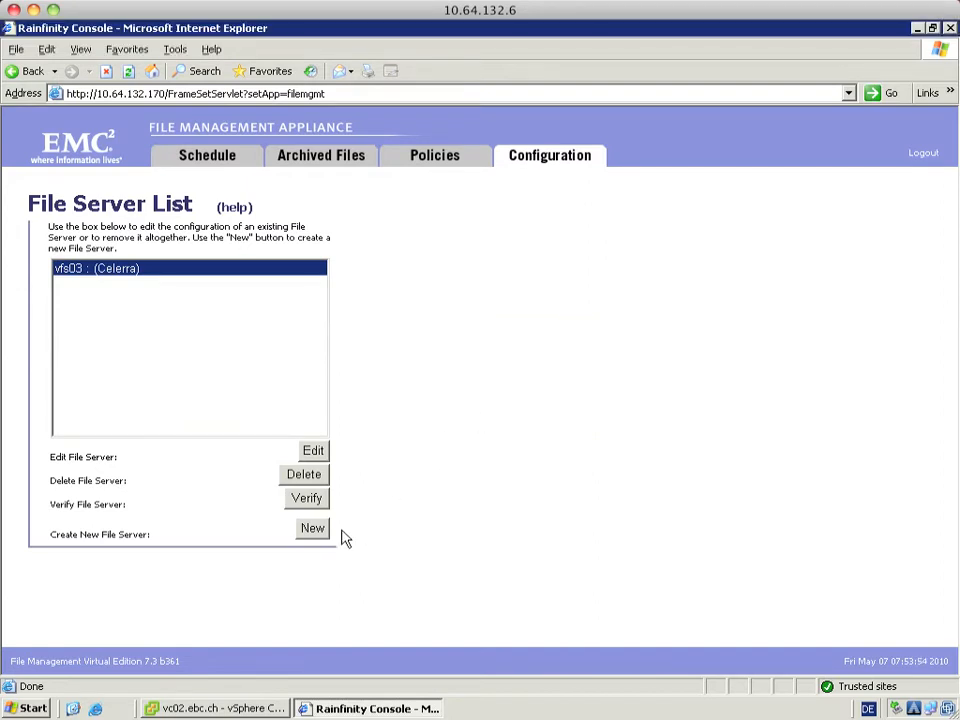
# - Start a new Celerra server vfs04, DART 5.6, VDM, with IP 10.64.132.44 added
pyautogui.click(312, 528)
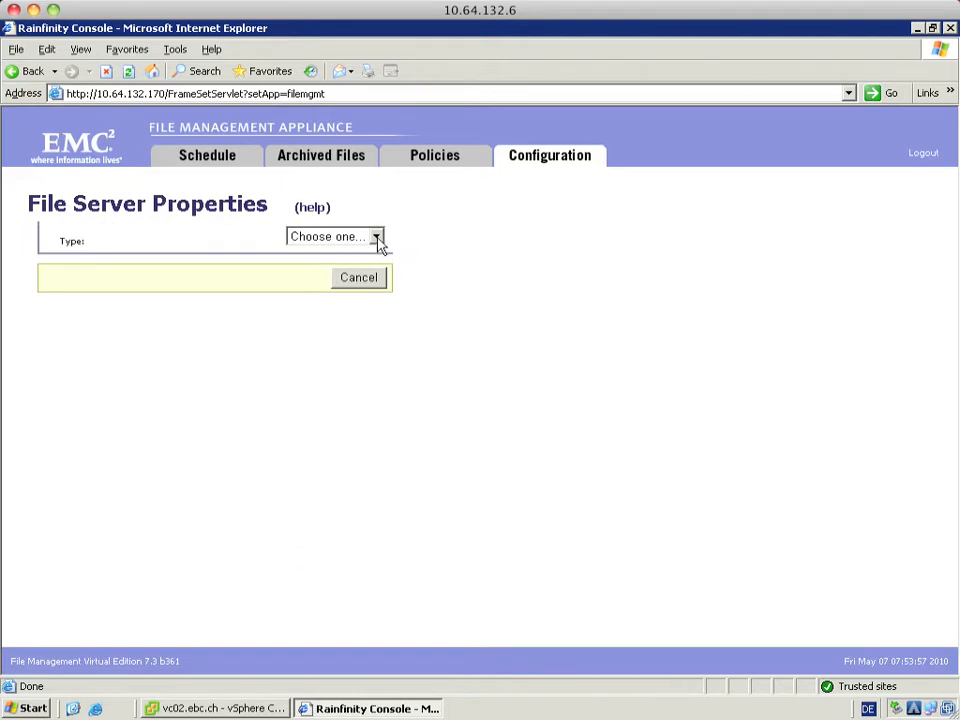
pyautogui.click(376, 236)
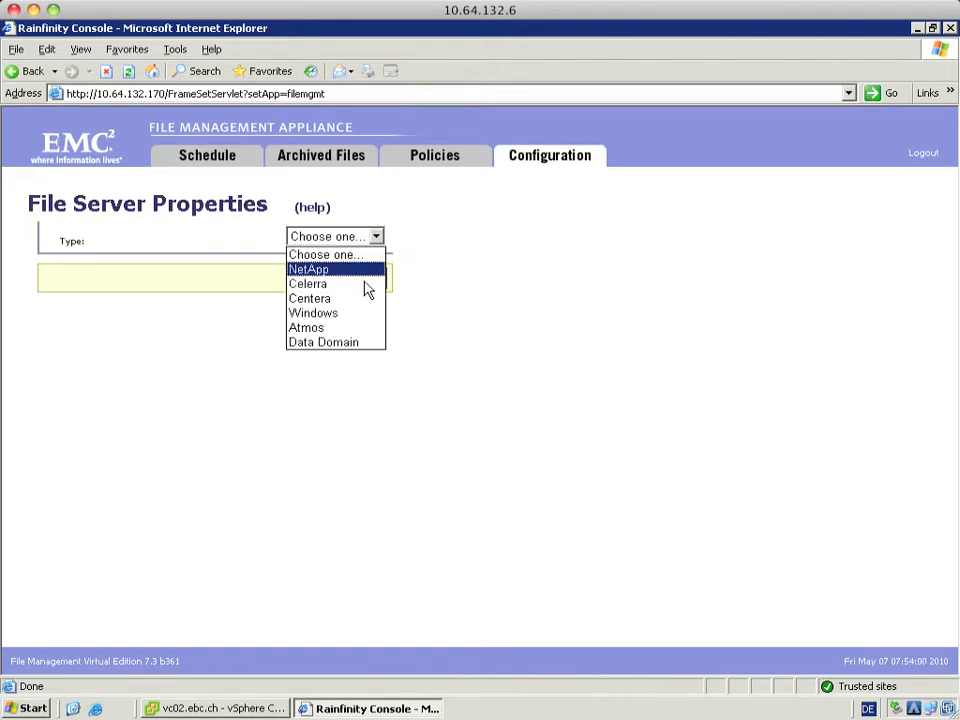
pyautogui.click(308, 283)
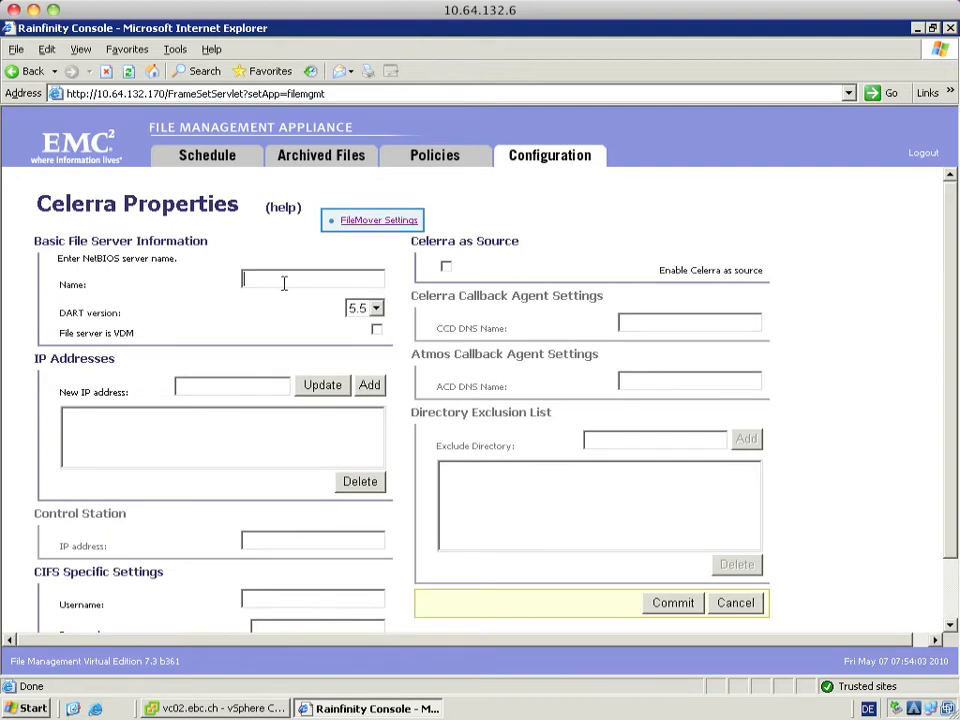
pyautogui.write('vfs')
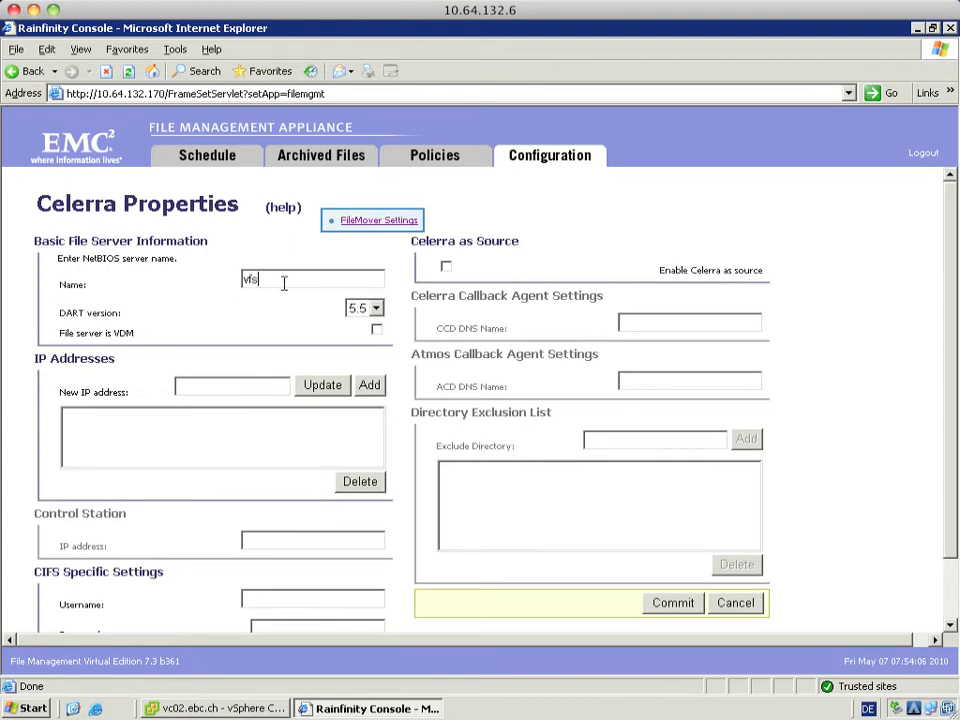
pyautogui.click(378, 307)
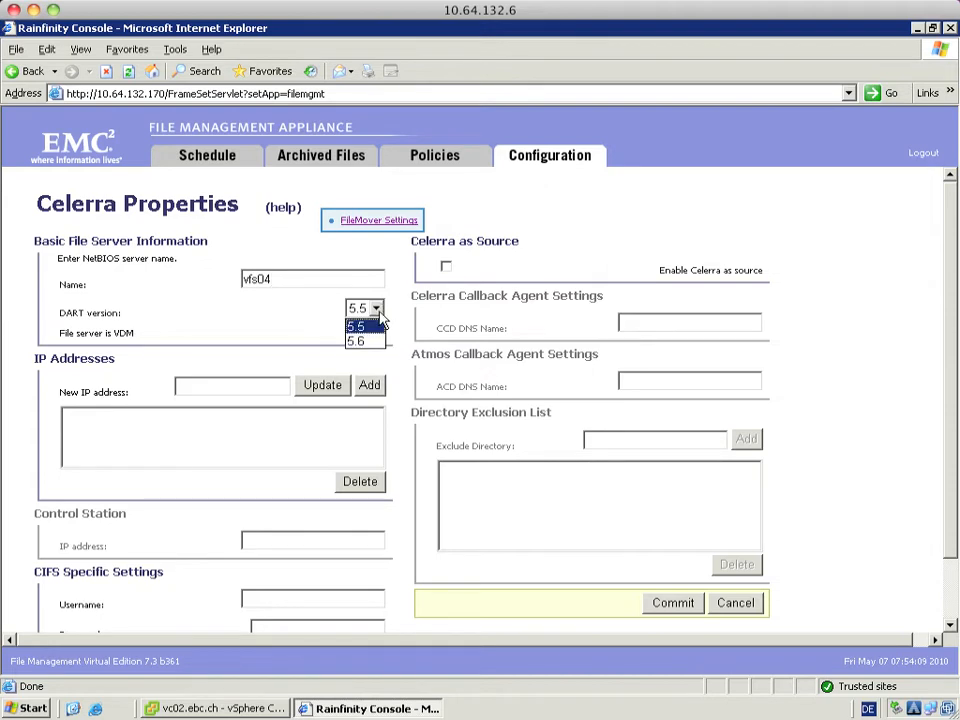
pyautogui.click(356, 341)
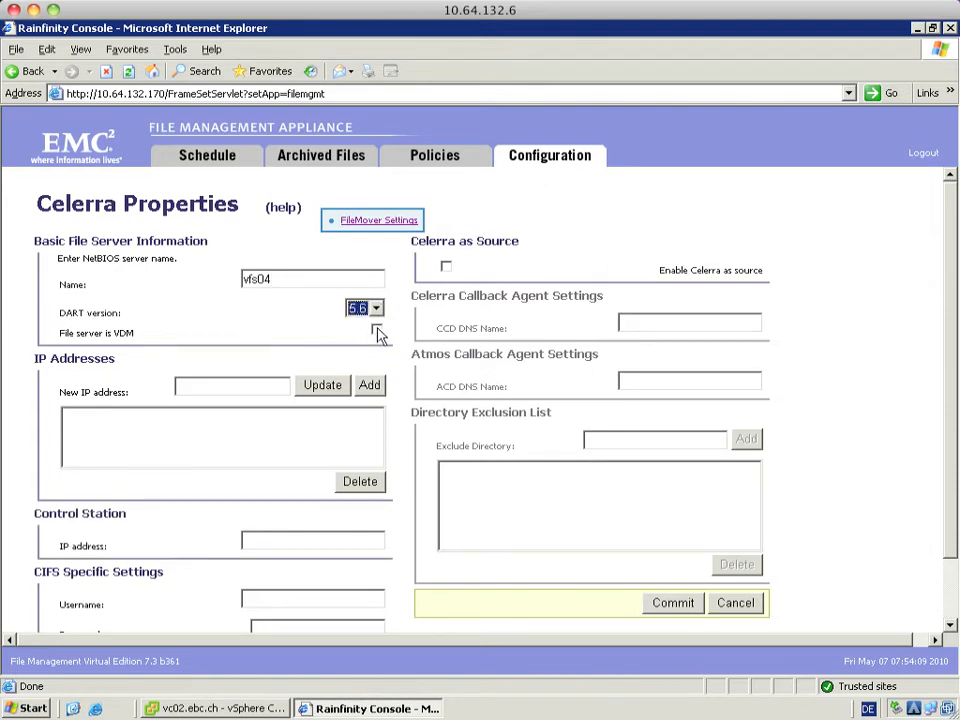
pyautogui.click(377, 329)
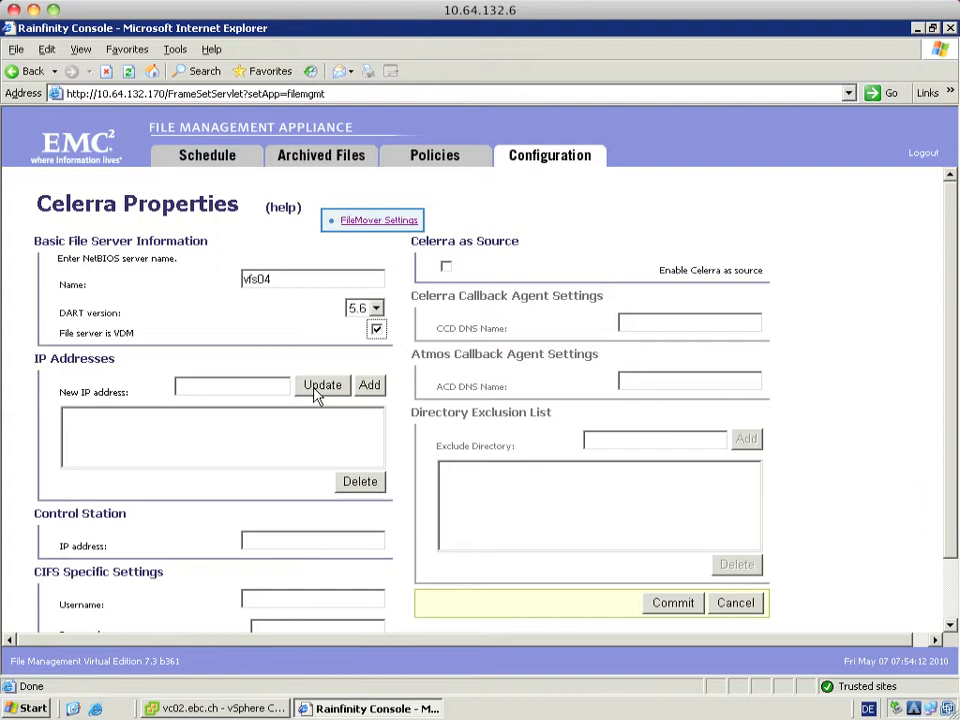
pyautogui.write('10.64.132.44')
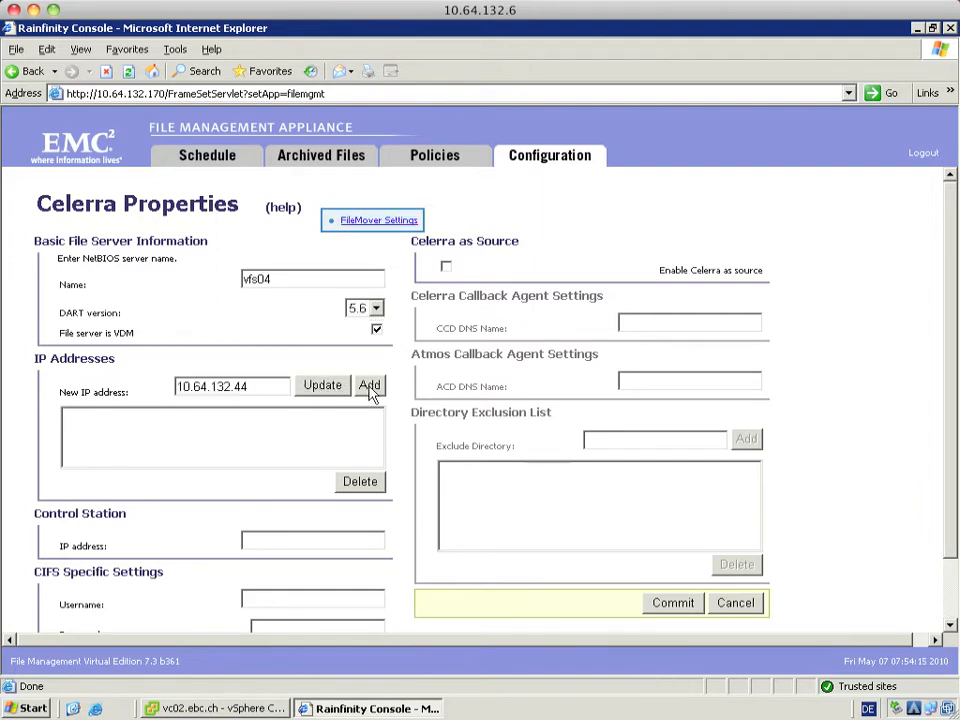
pyautogui.click(369, 385)
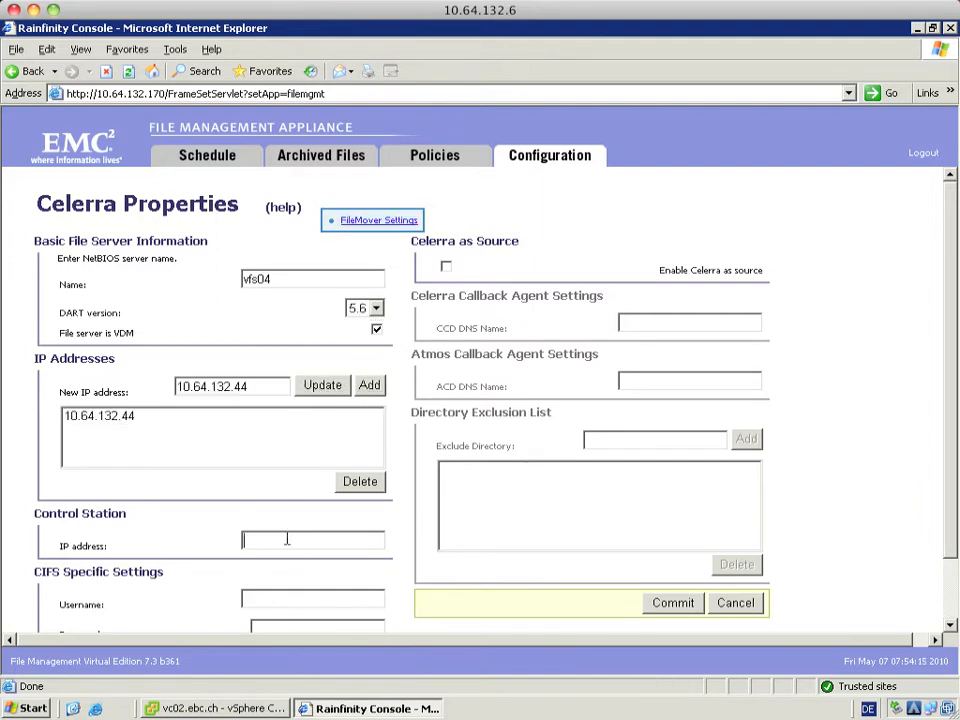
# - Enter control station 10.64.132.40 and CIFS credentials for Administrator on domain ebc.ch
pyautogui.write('10.64.132.')
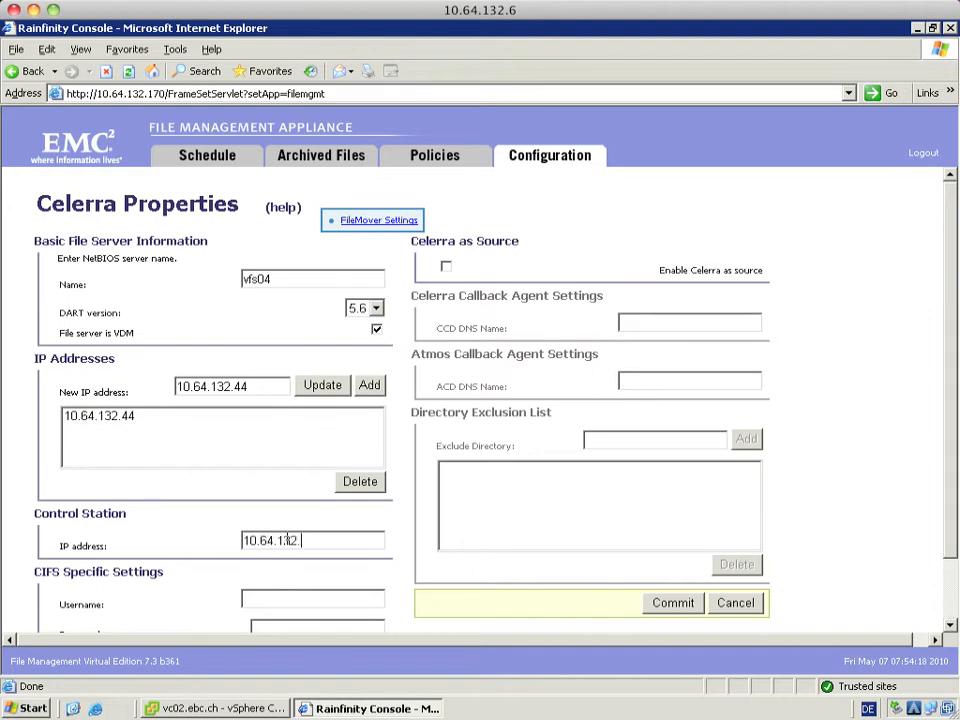
pyautogui.scroll(-3)
pyautogui.write('.40')
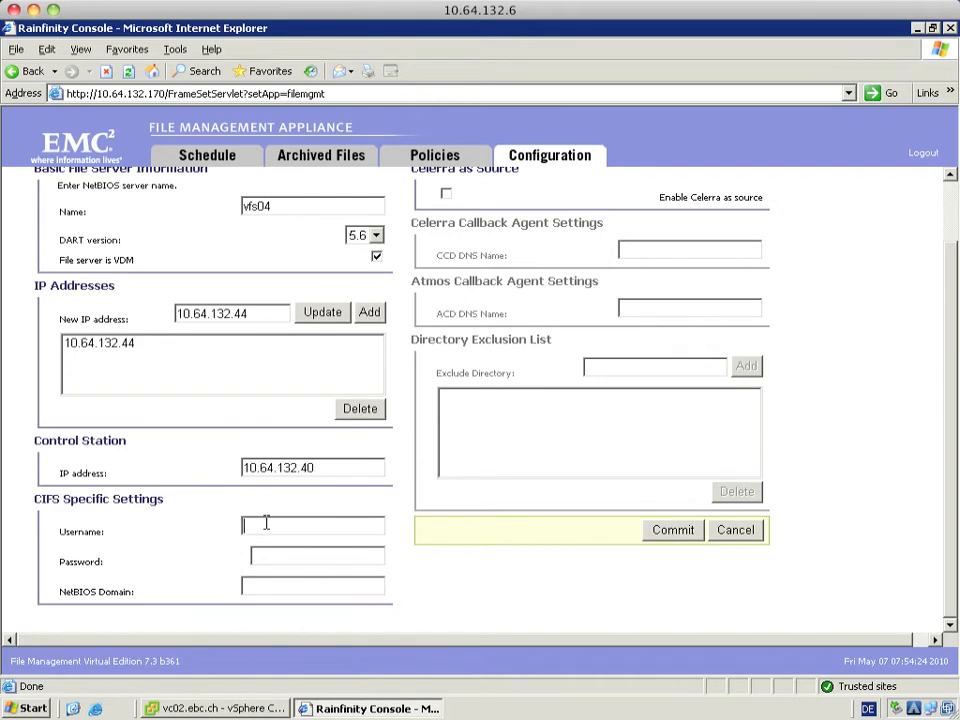
pyautogui.write('Adminis')
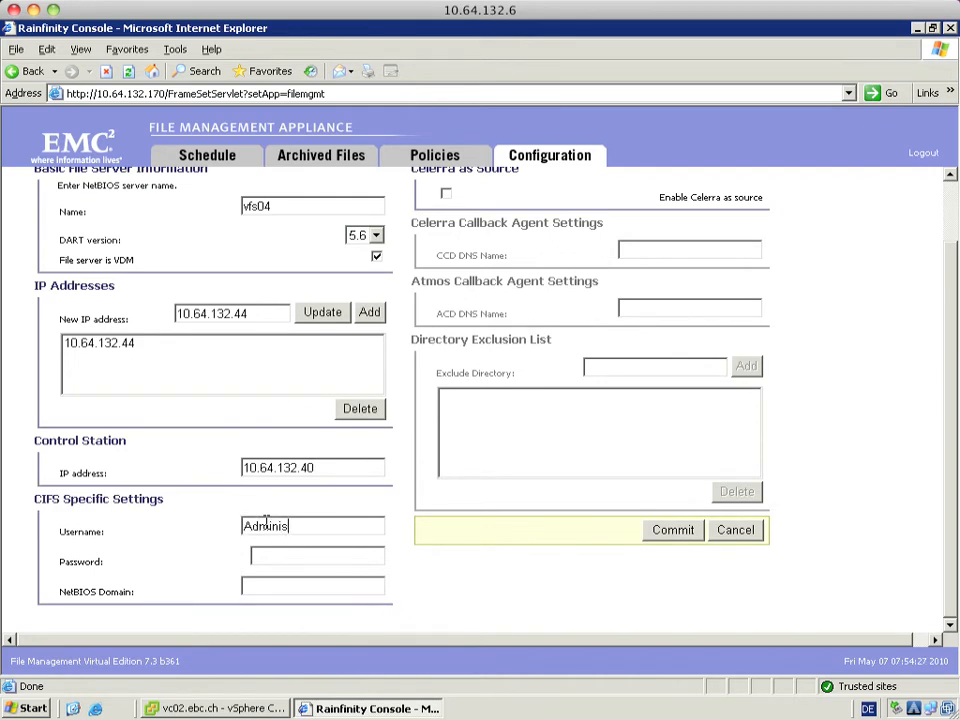
pyautogui.write('trator')
pyautogui.click(312, 587)
pyautogui.write('e')
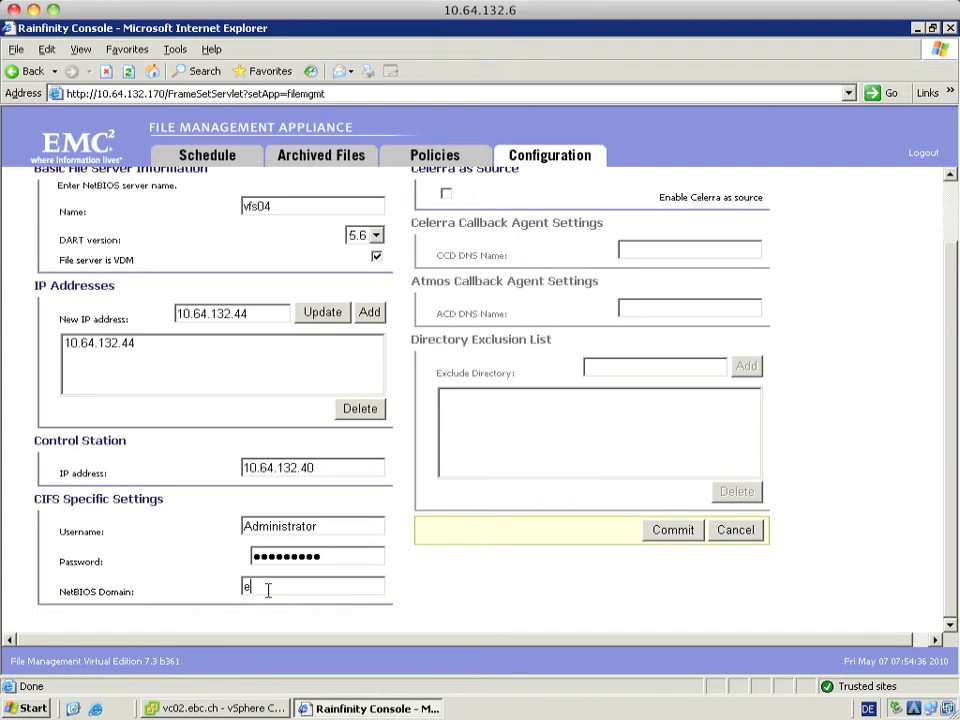
pyautogui.write('bc.ch')
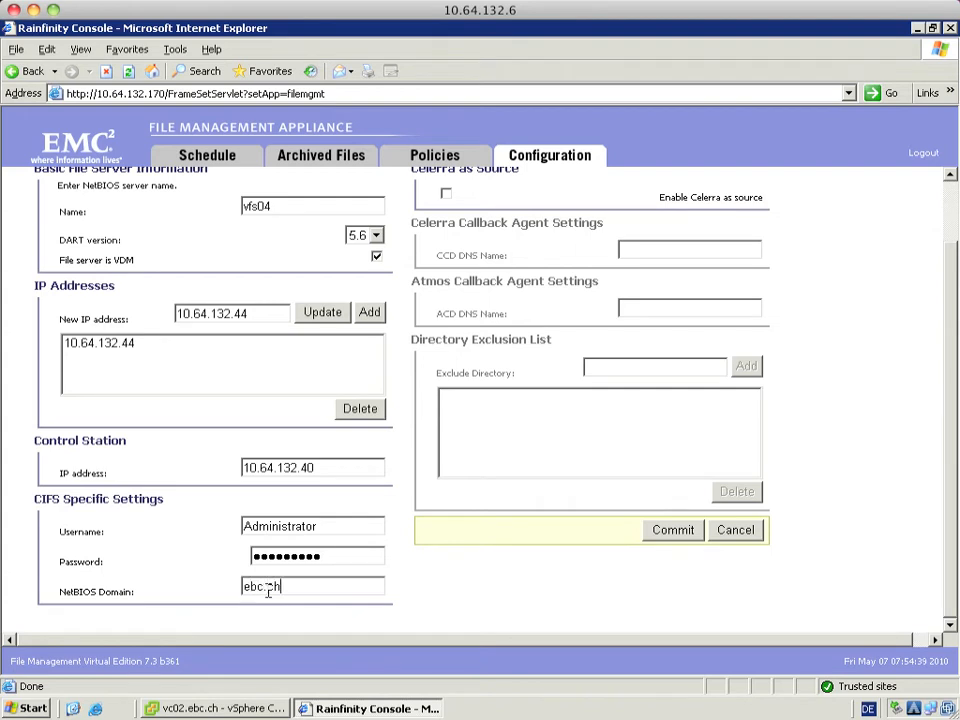
pyautogui.scroll(3)
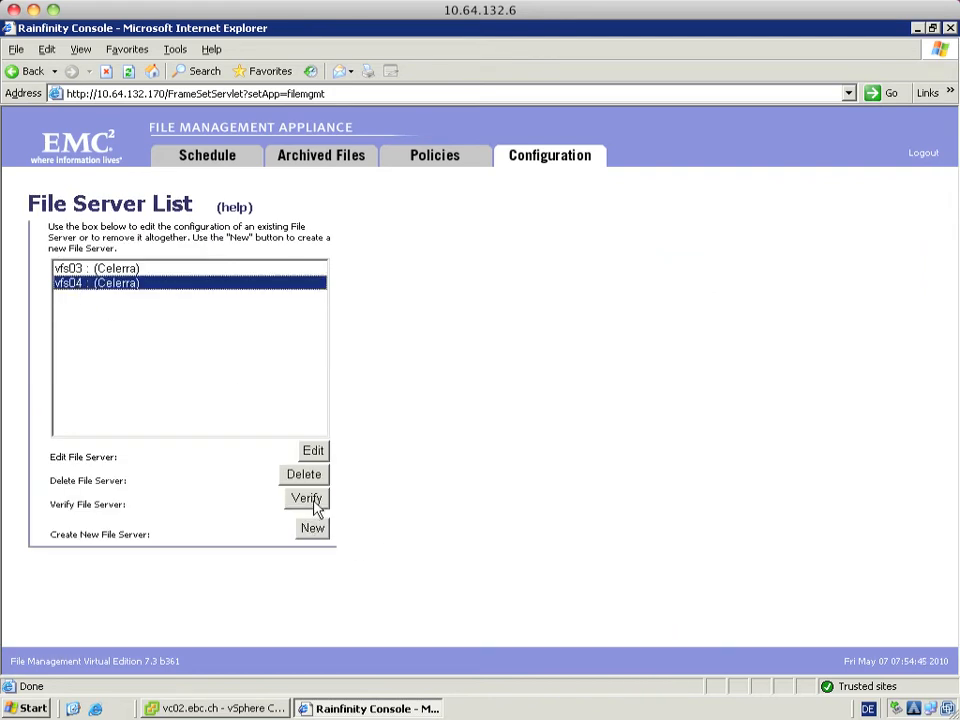
# - Verify vfs04's CIFS authentication succeeds, then return to the Configuration overview
pyautogui.click(306, 498)
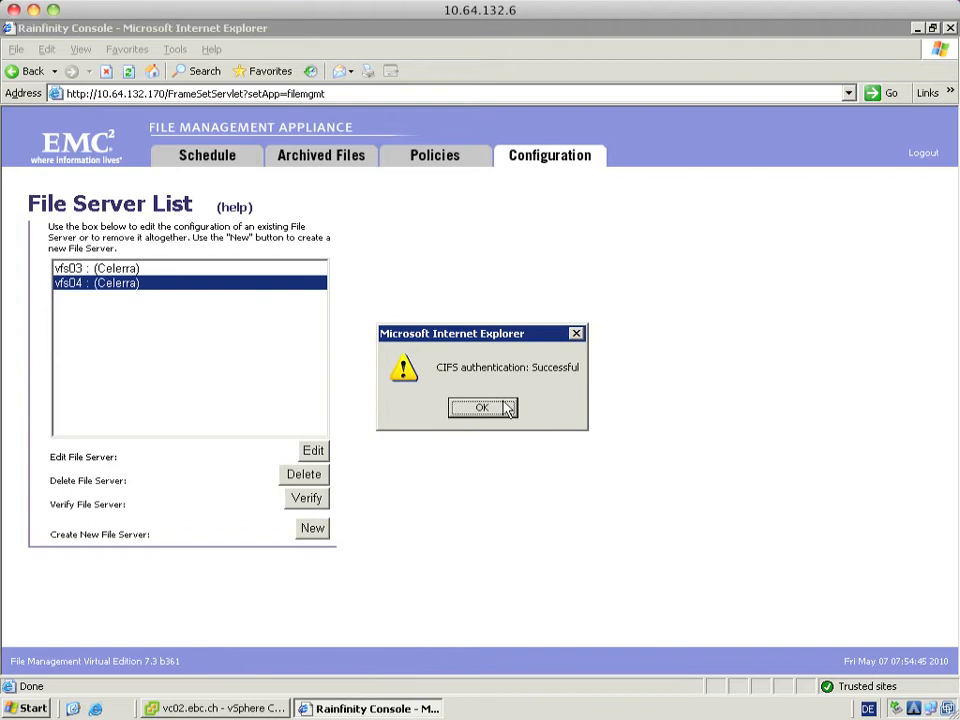
pyautogui.click(482, 407)
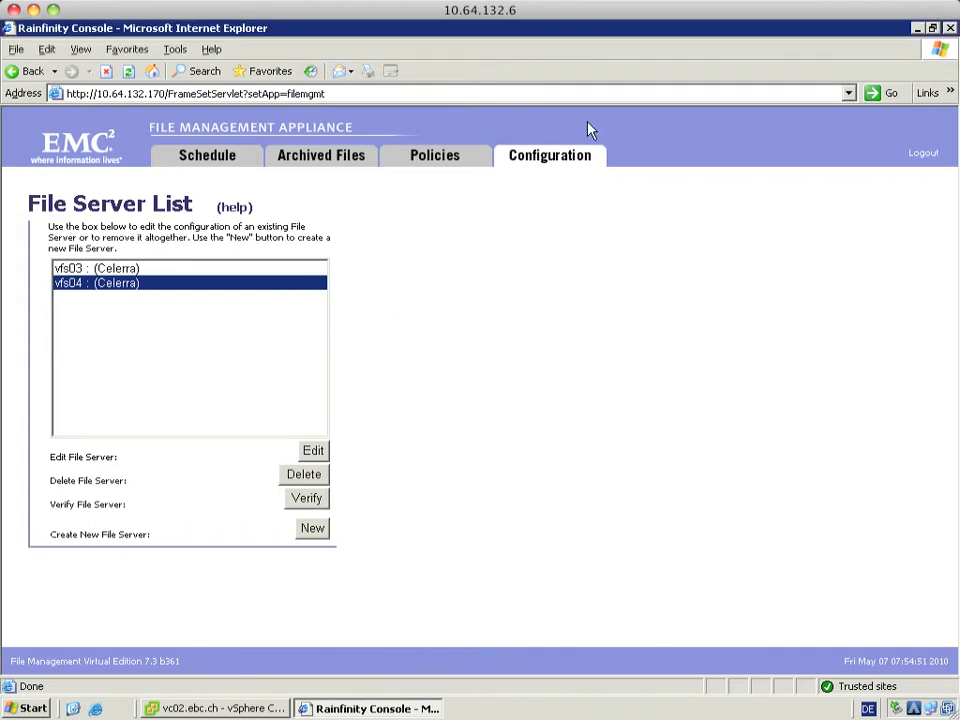
pyautogui.click(549, 155)
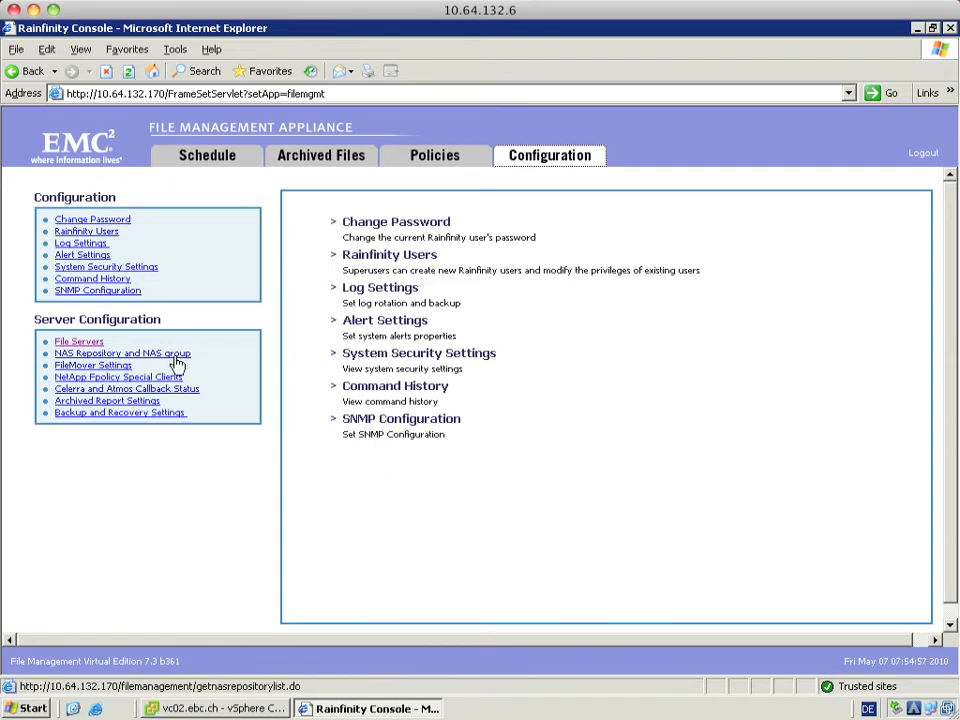
# - Save a new NAS repository on file server vfs04 using the homearch share
pyautogui.click(122, 353)
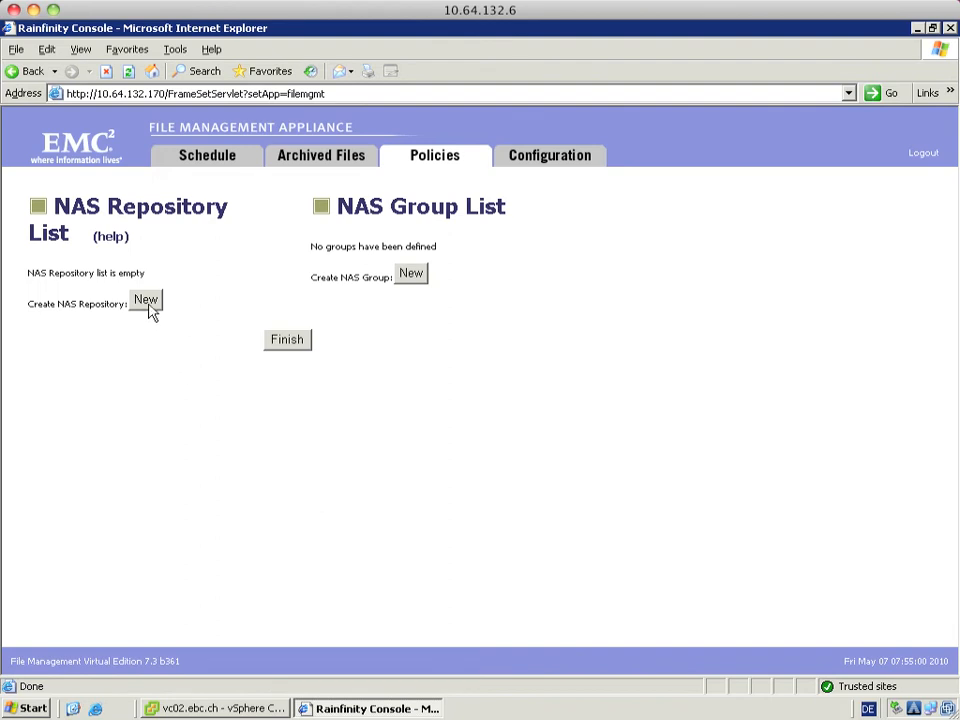
pyautogui.click(145, 299)
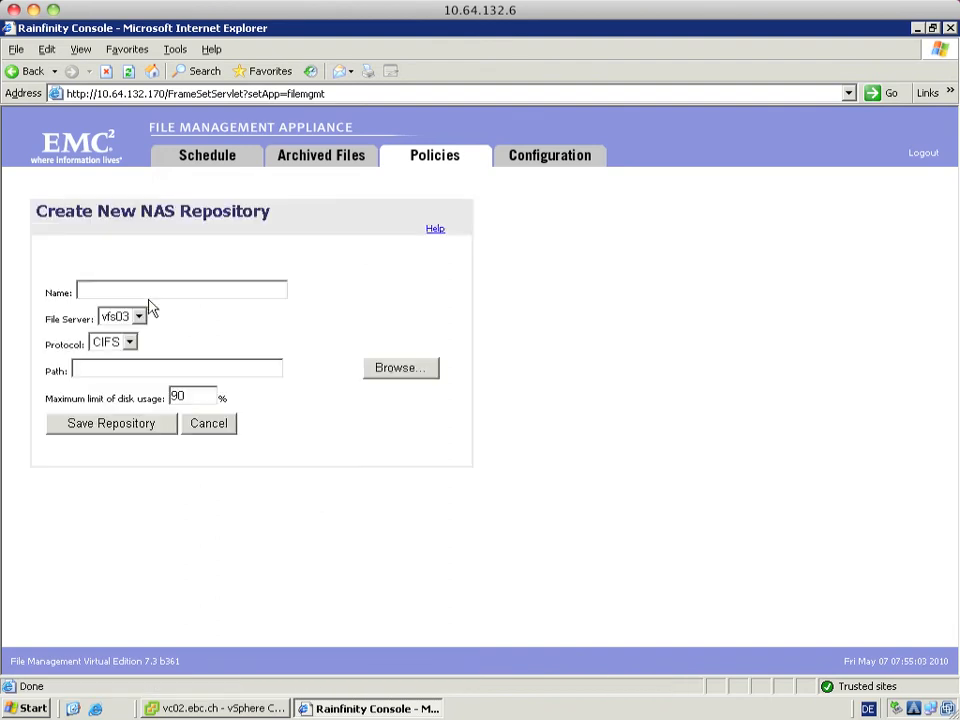
pyautogui.moveTo(195, 302)
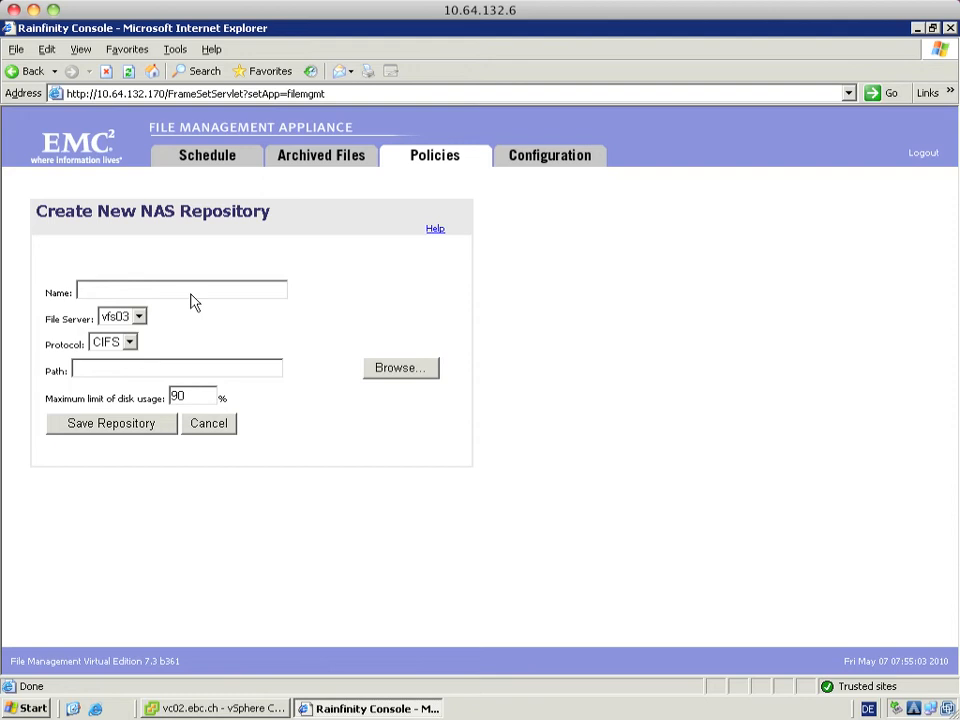
pyautogui.click(139, 317)
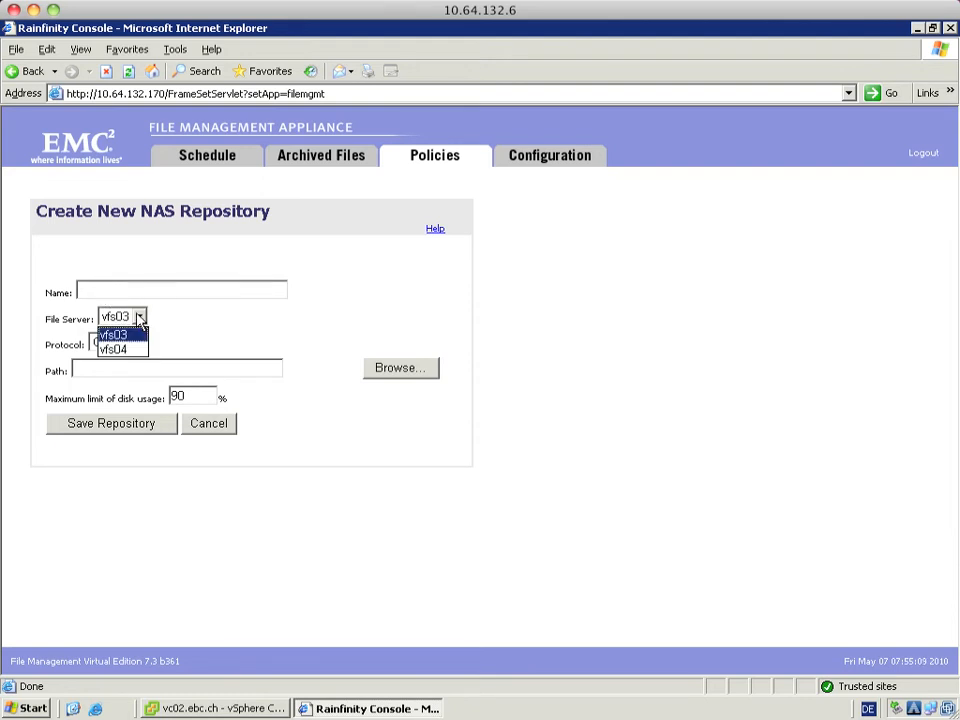
pyautogui.click(113, 349)
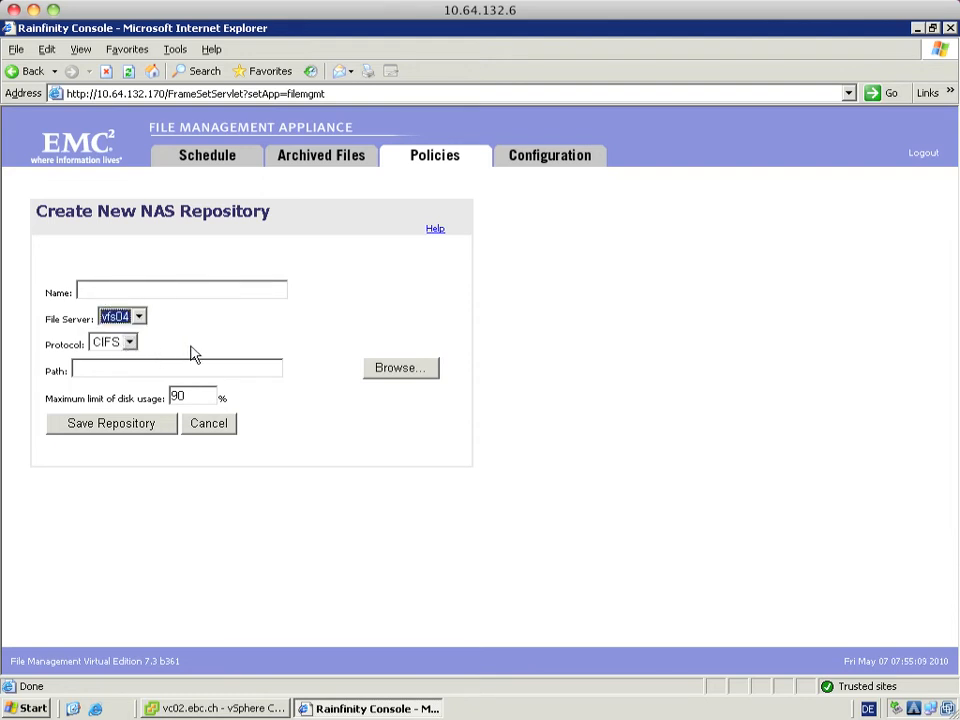
pyautogui.click(400, 367)
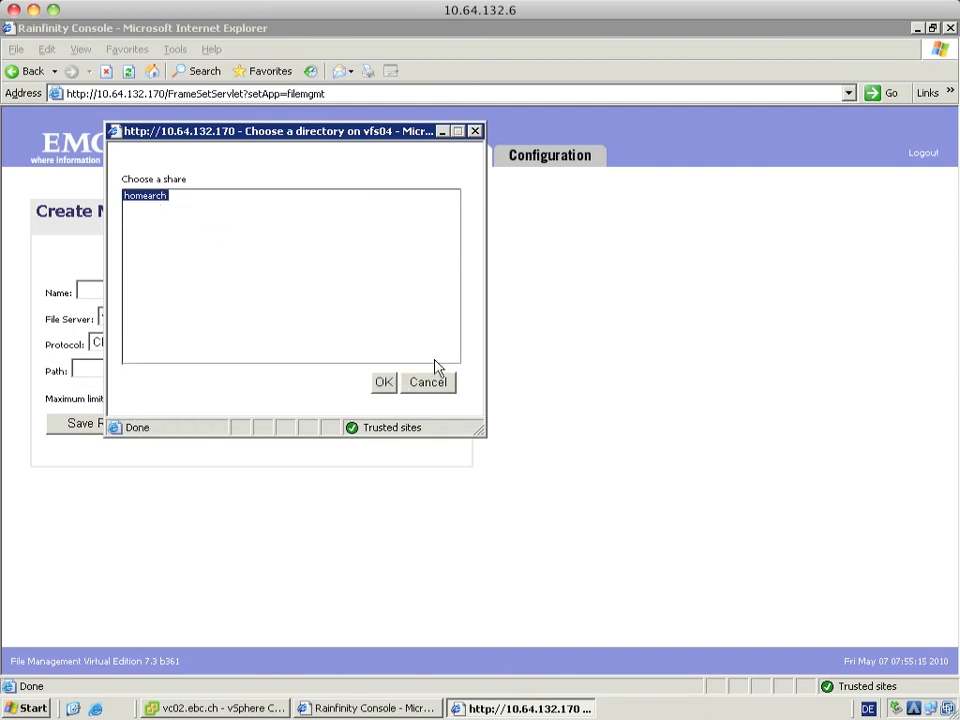
pyautogui.click(383, 382)
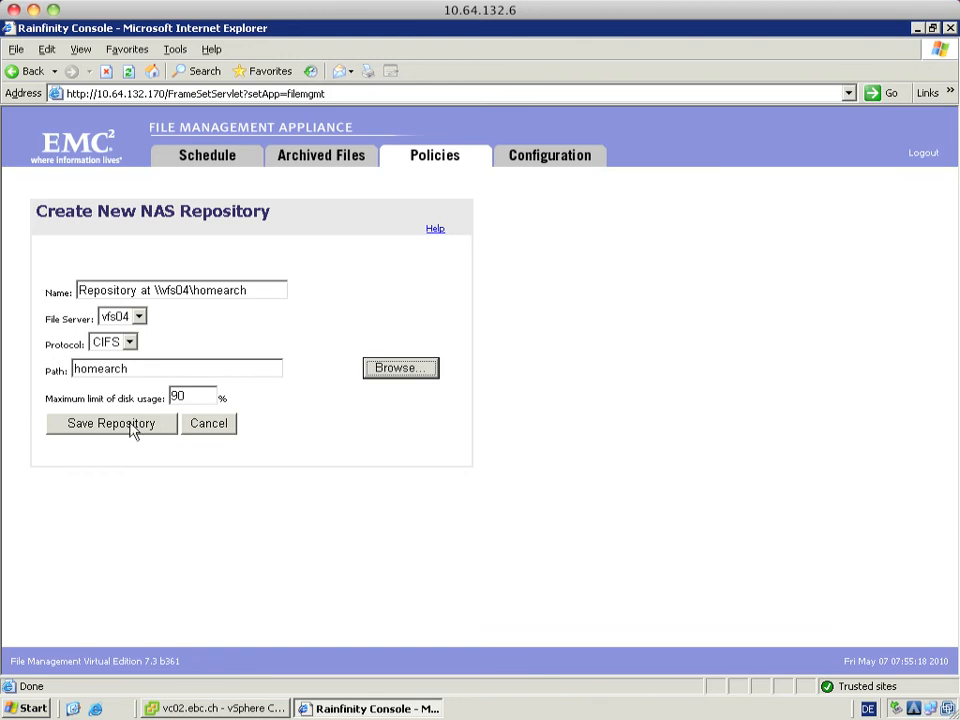
pyautogui.click(111, 423)
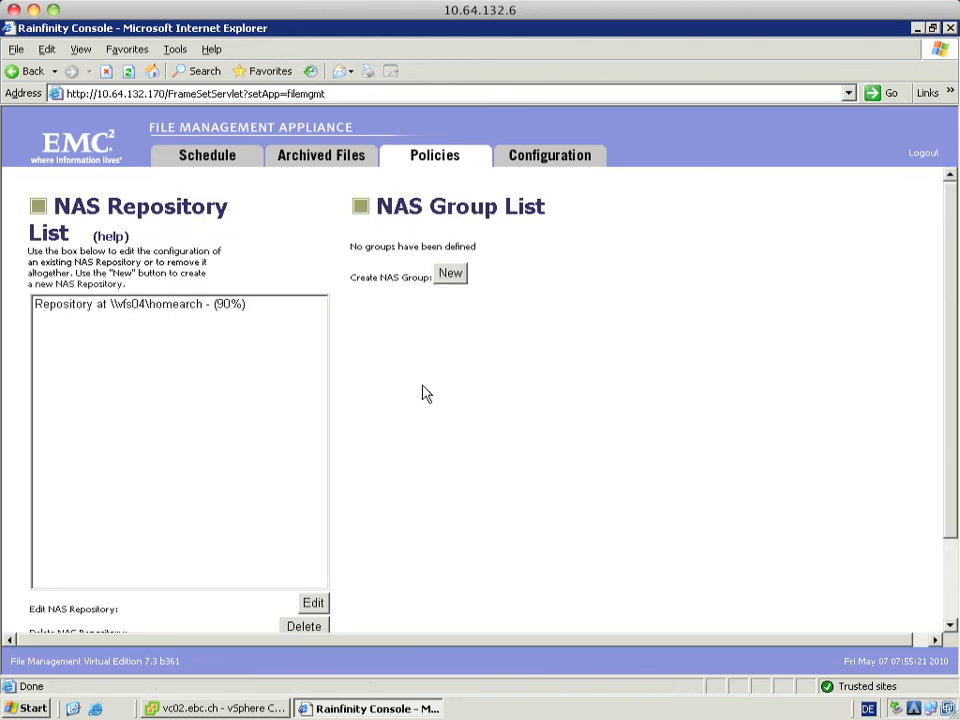
# - Create NAS group filearchive with the vfs04 homearch repository added to its list, and save it
pyautogui.click(449, 273)
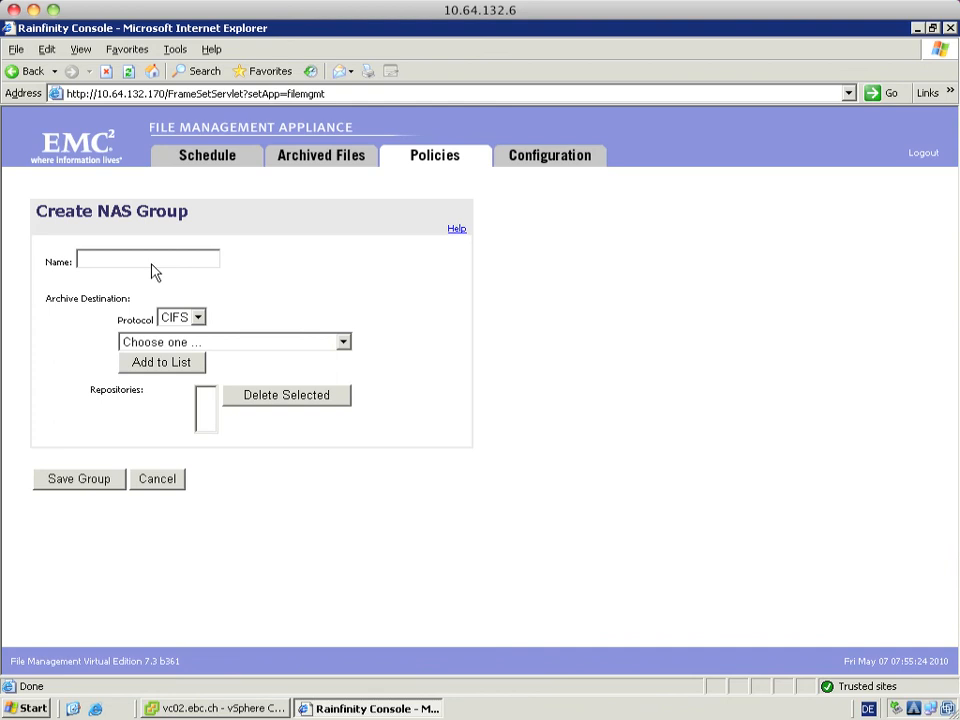
pyautogui.click(147, 259)
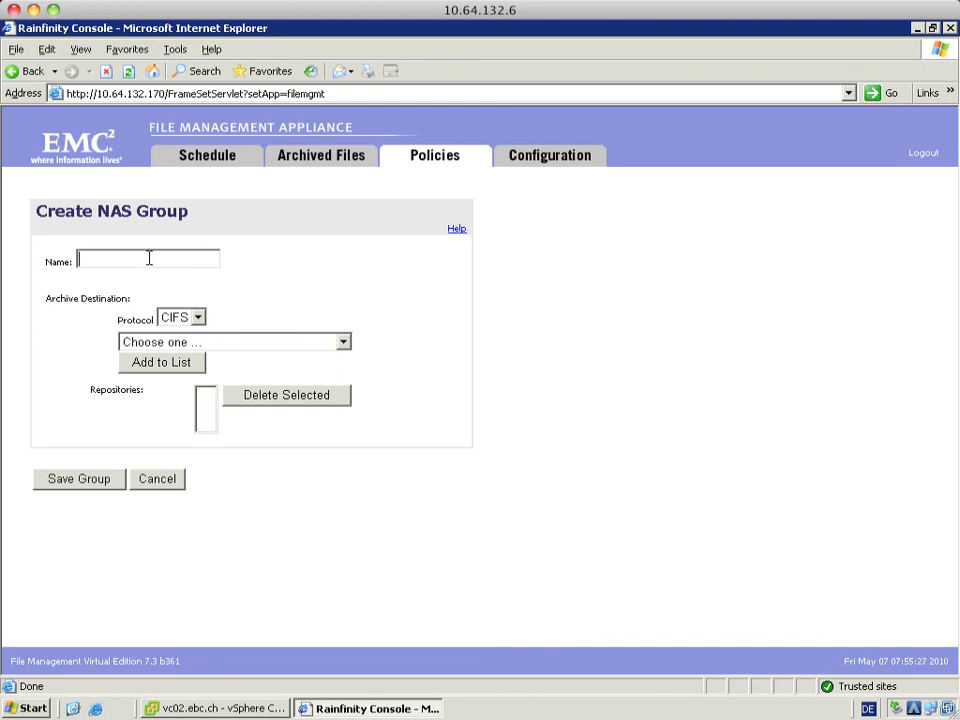
pyautogui.write('filearchive')
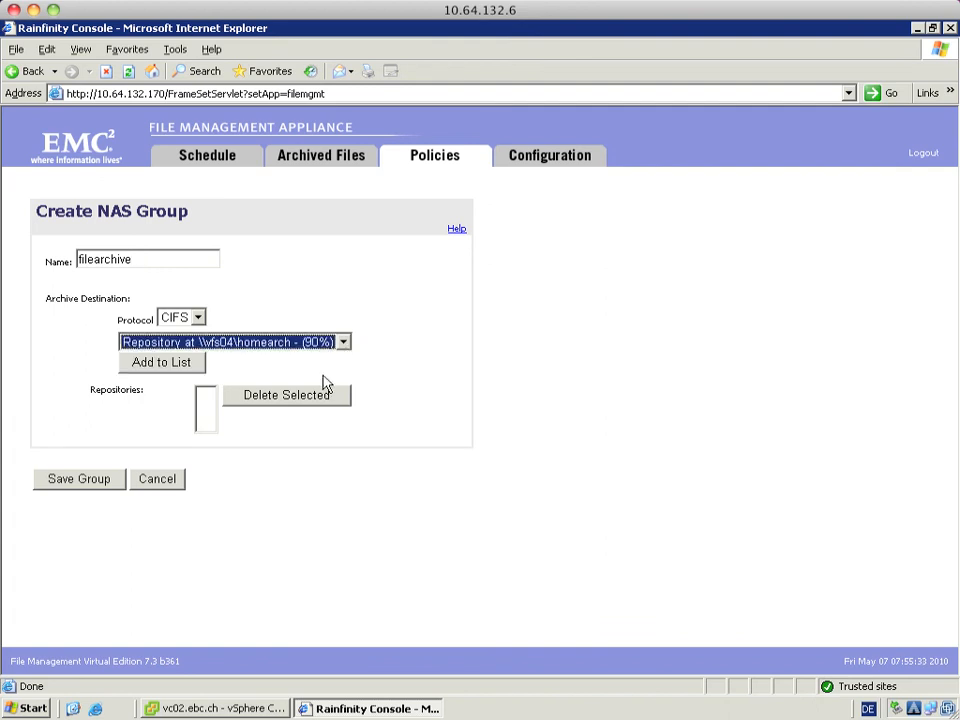
pyautogui.click(161, 362)
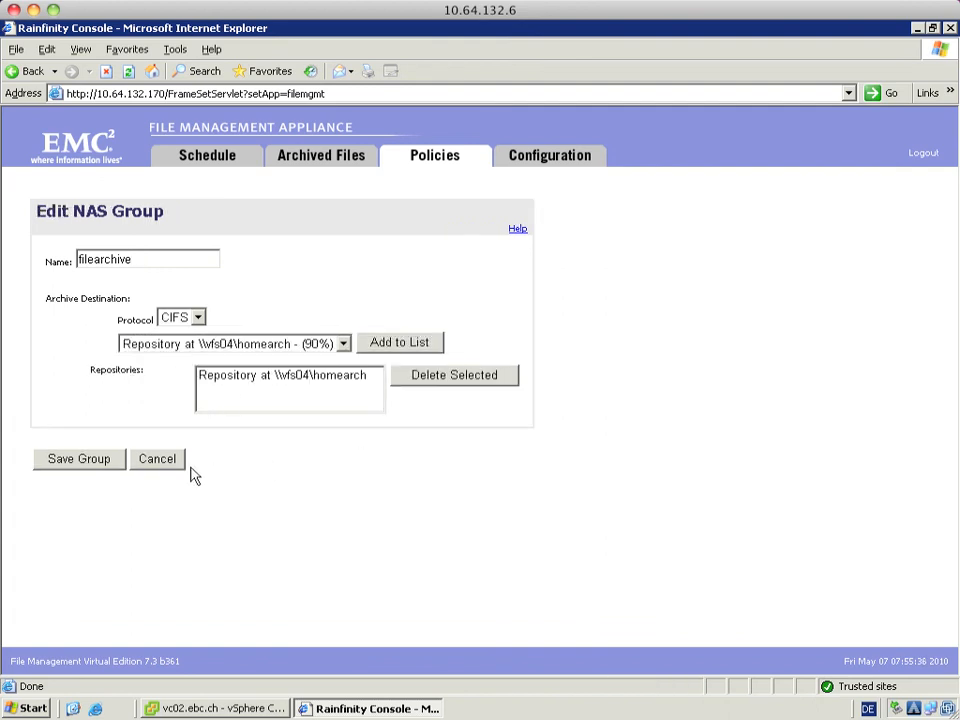
pyautogui.click(78, 458)
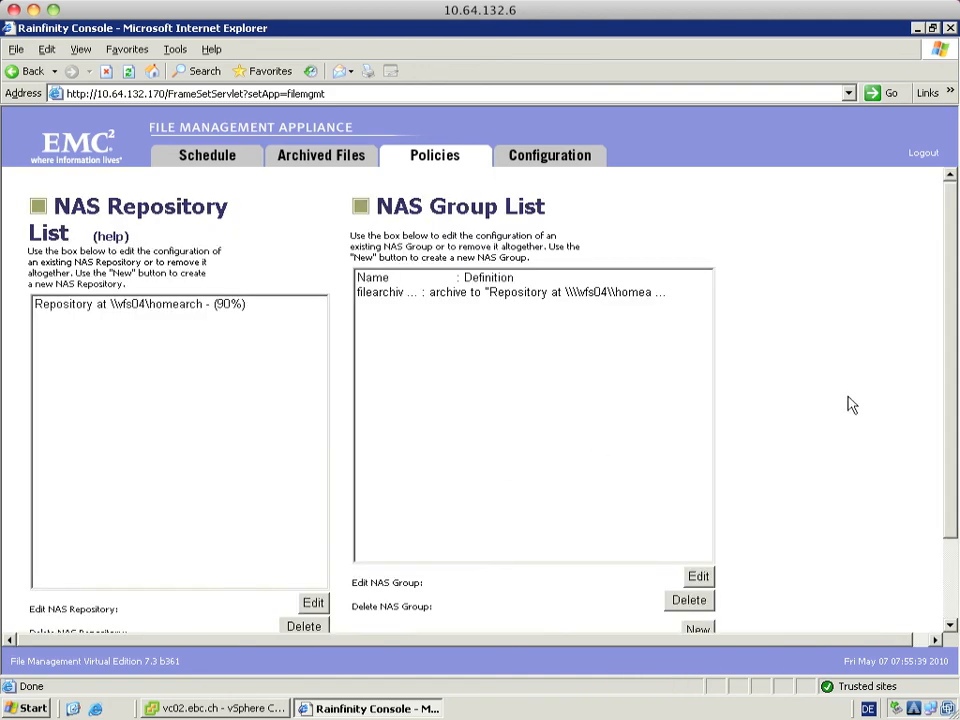
pyautogui.scroll(-3)
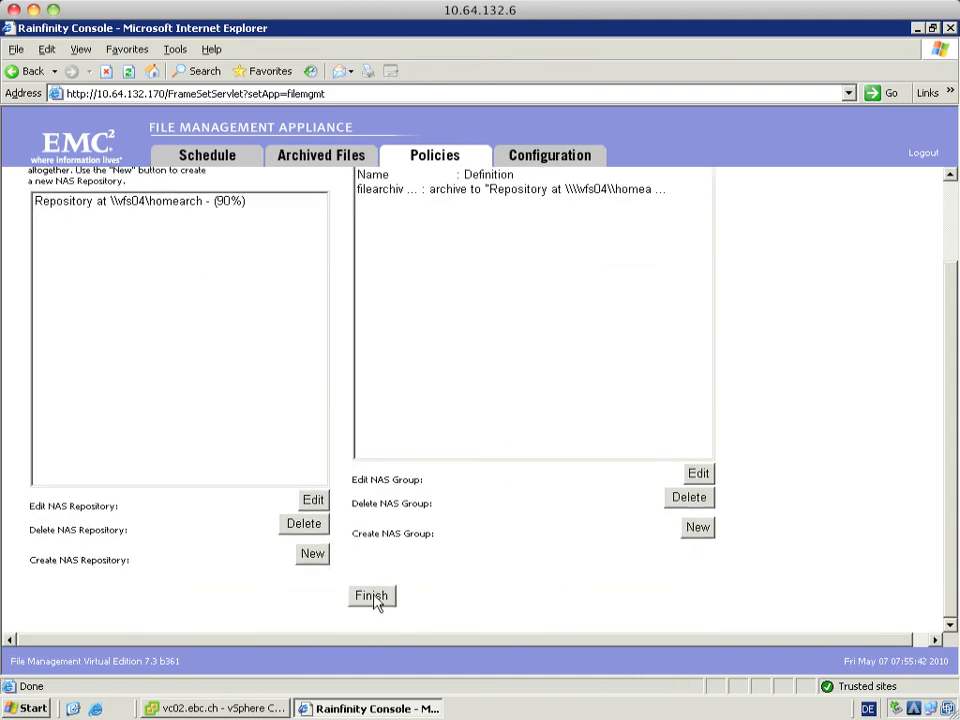